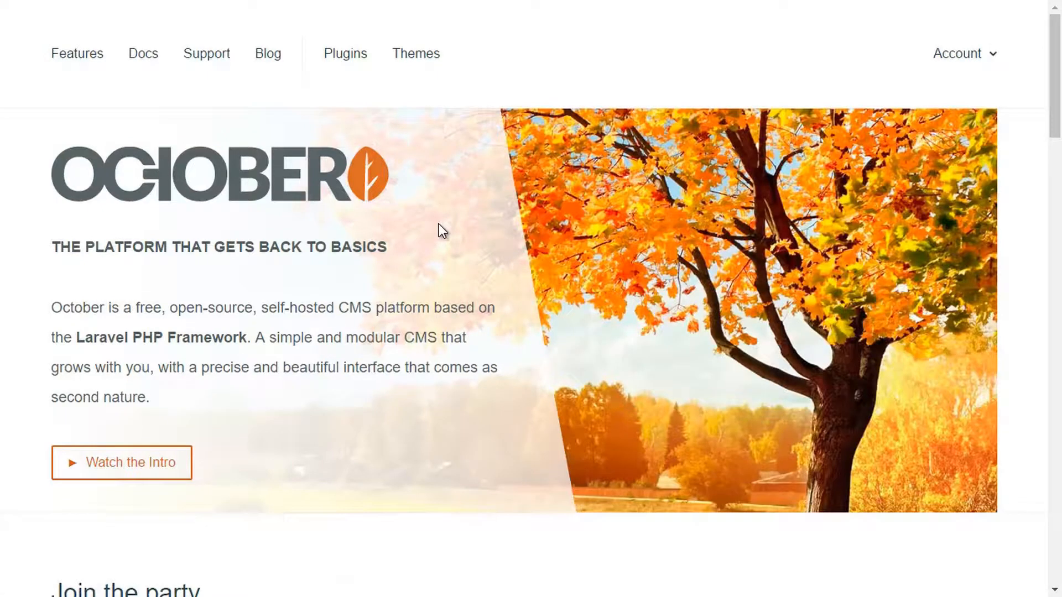
mouse_move(59, 263)
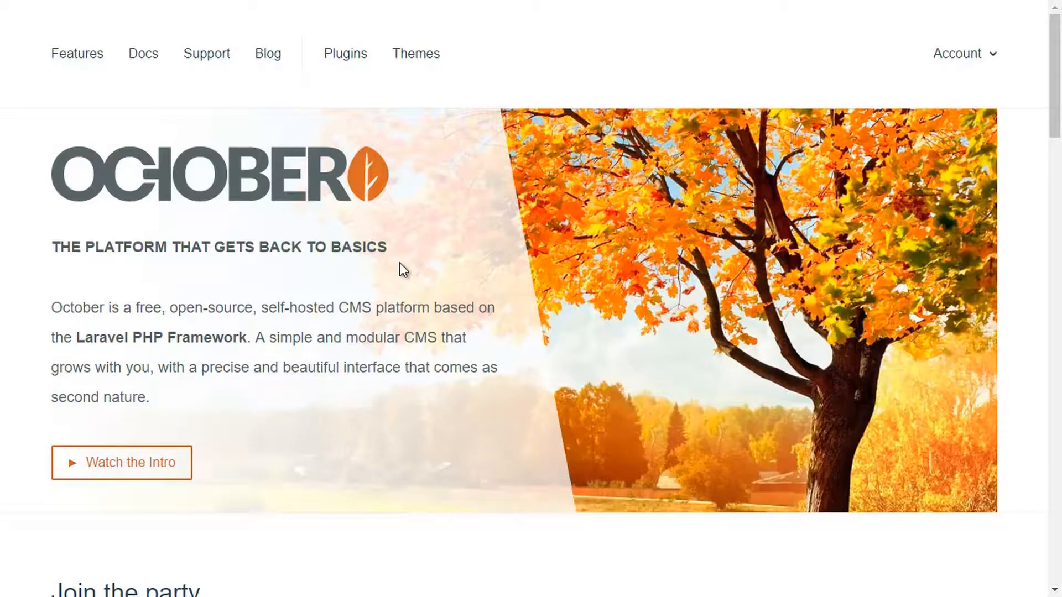
- Follow 'Clone the Repo' from the October CMS homepage to the octobercms/october GitHub repository
scroll(down, 3)
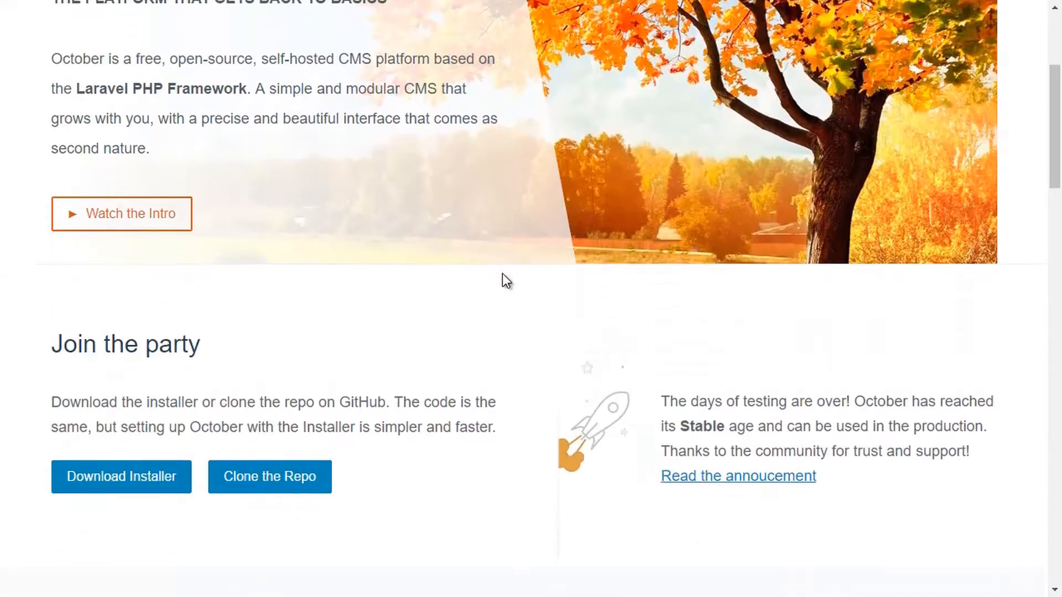
scroll(down, 3)
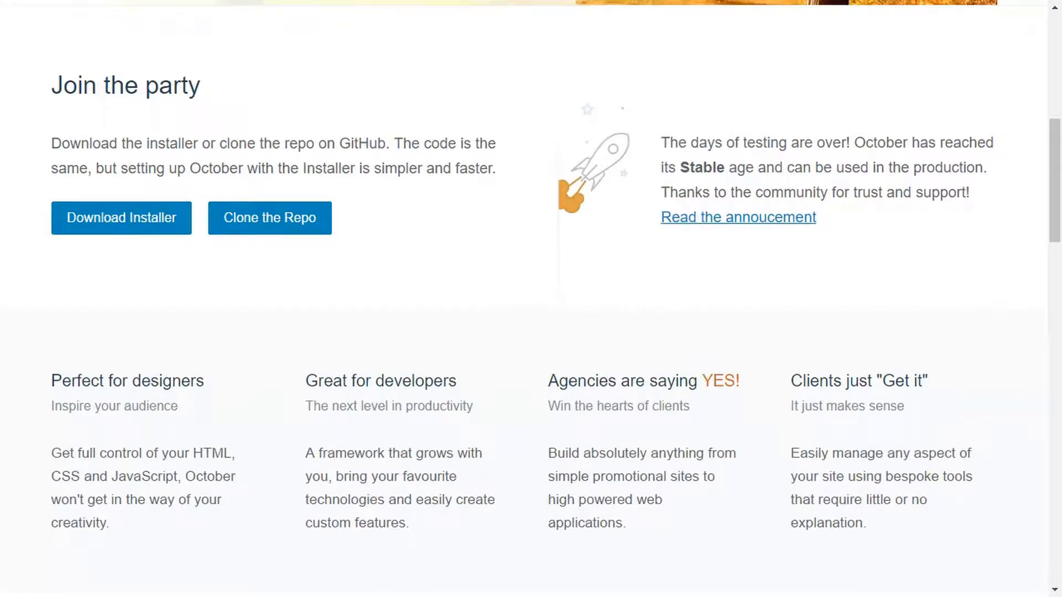
mouse_move(888, 359)
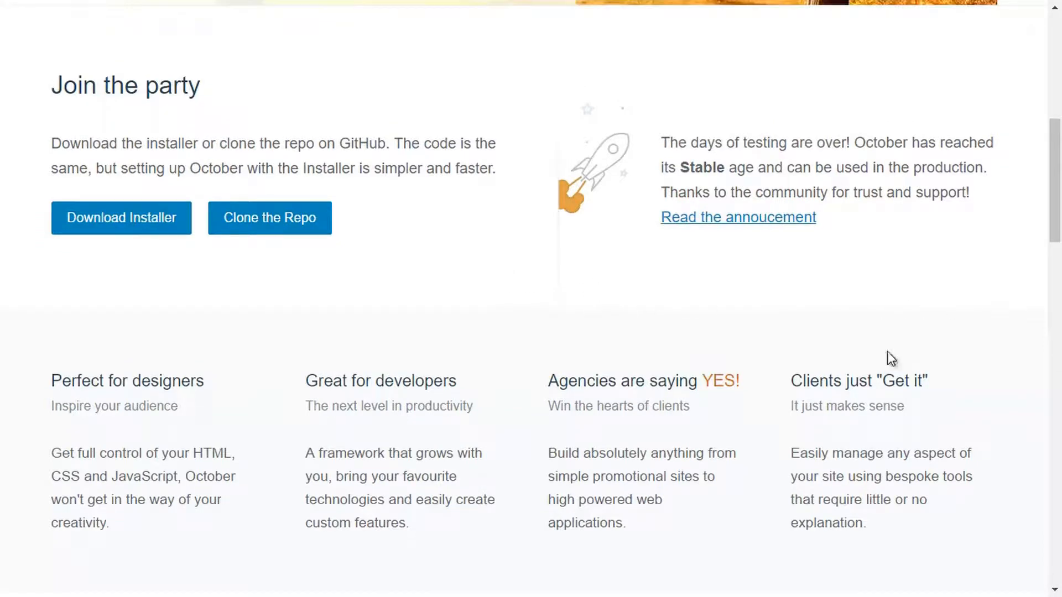
mouse_move(262, 232)
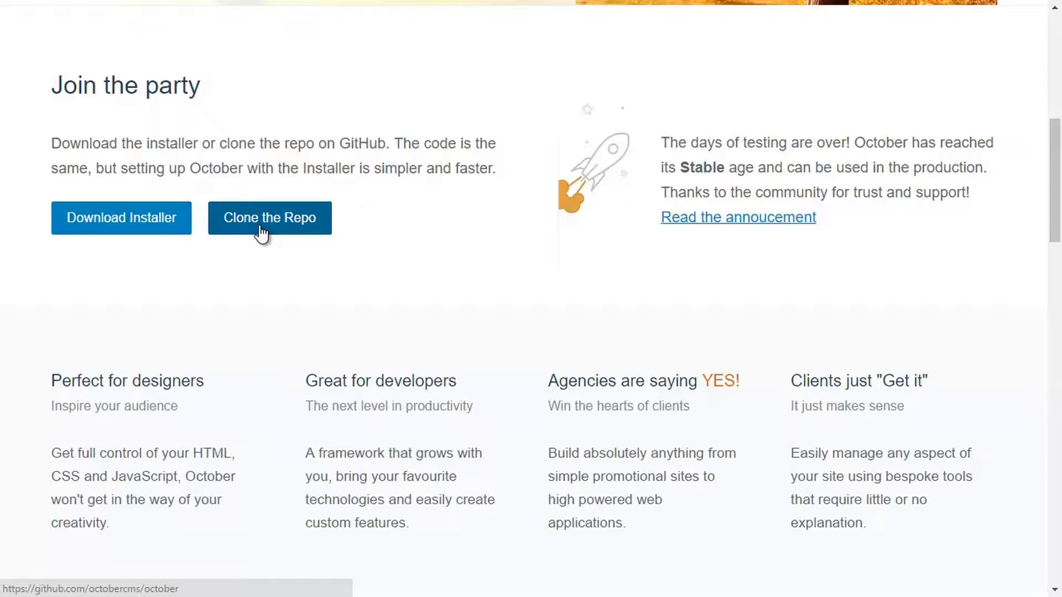
click(269, 218)
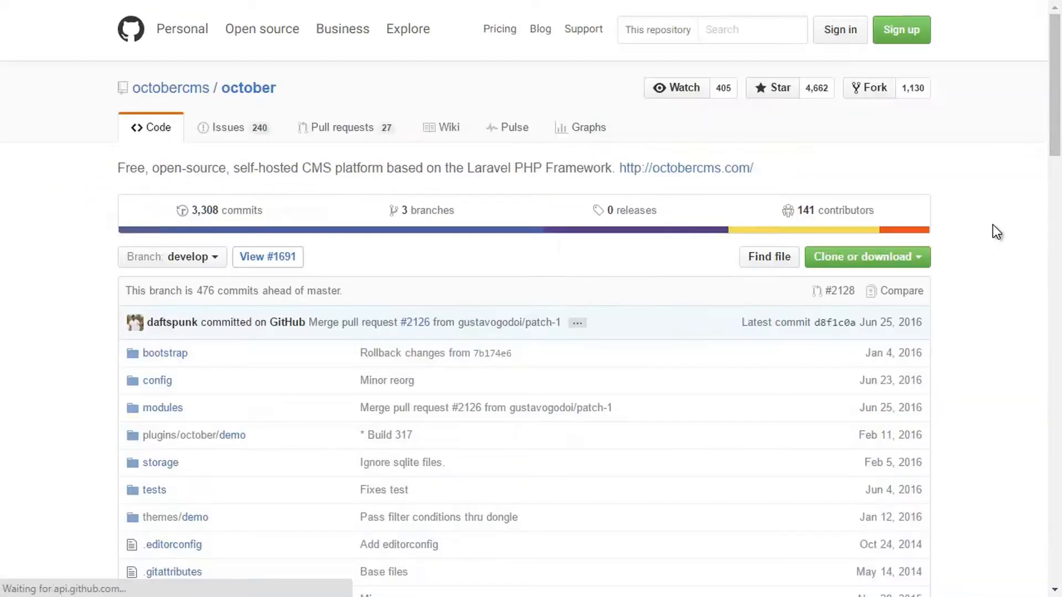
- Load the local demo.dev site in Chrome beside the Sublime Text project
scroll(down, 3)
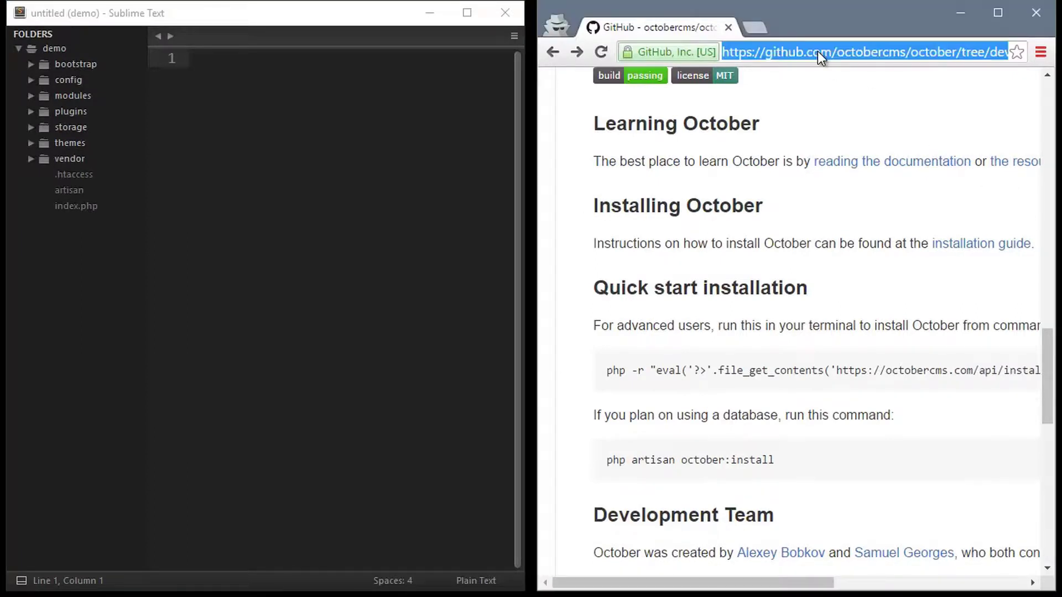
text(demo.dev)
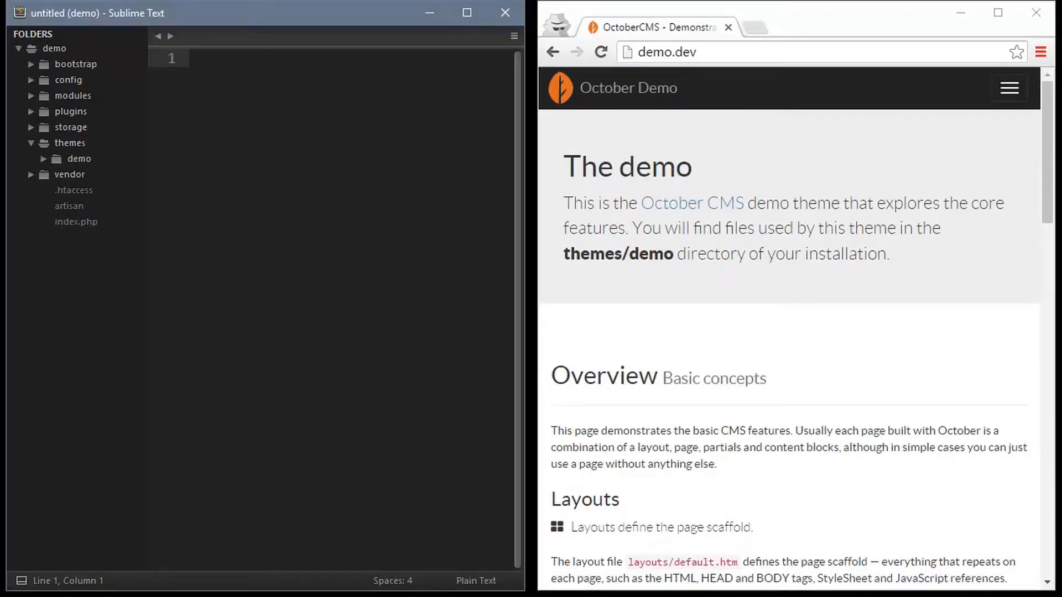
- Create a new 'website' folder under themes
right_click(64, 142)
text(web)
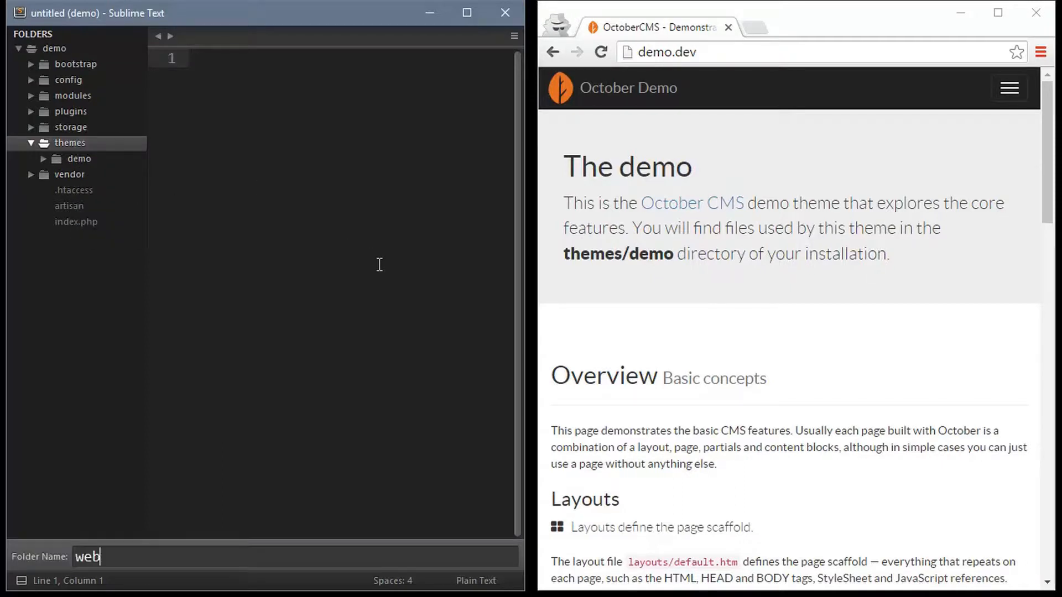
key(Enter)
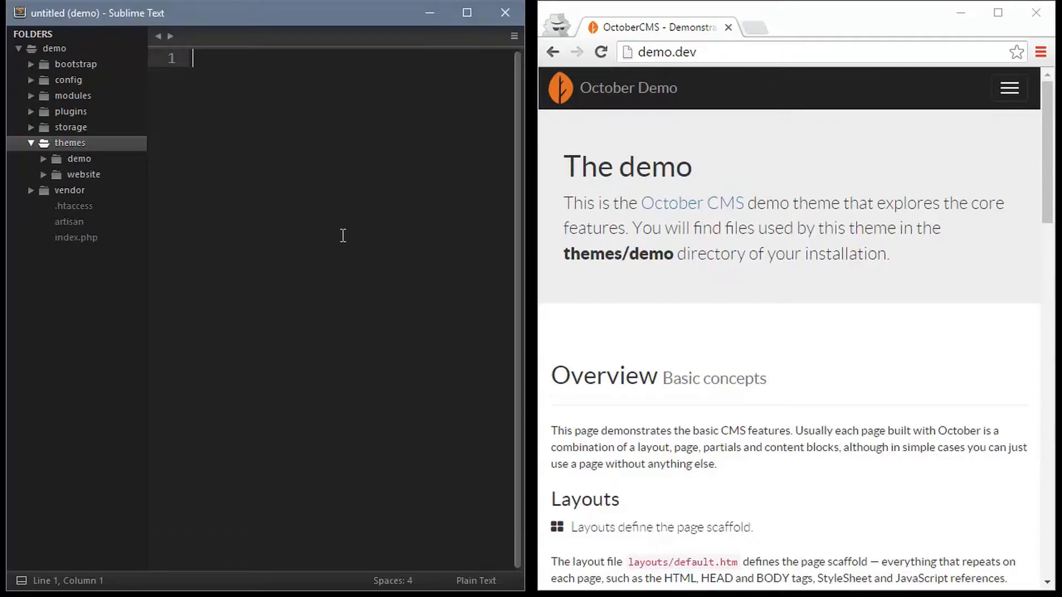
- Set 'activeTheme' to 'website' in config/cms.php, save and close it
click(67, 79)
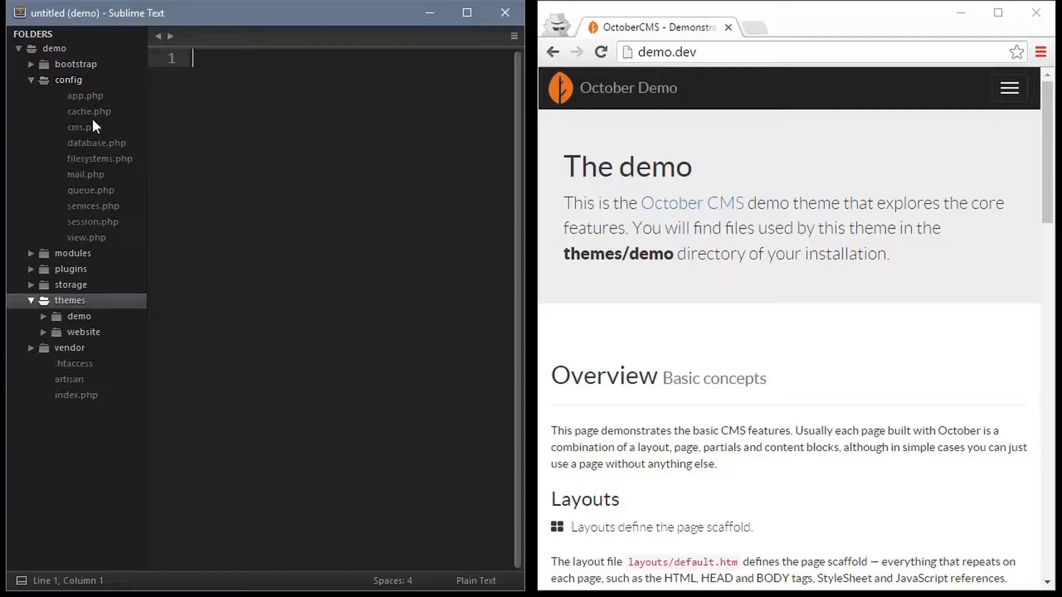
double_click(80, 126)
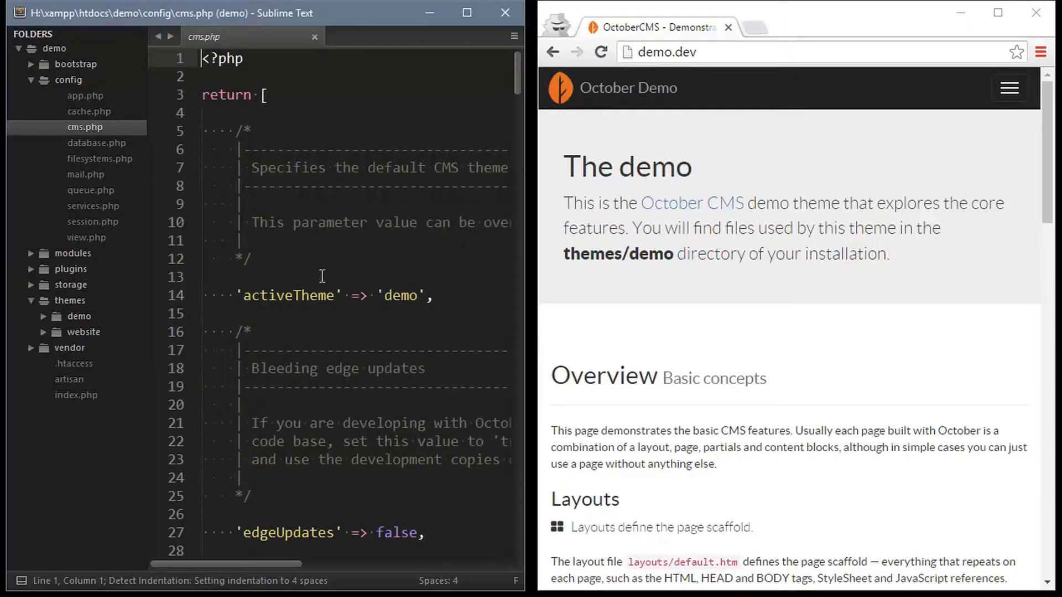
text(website)
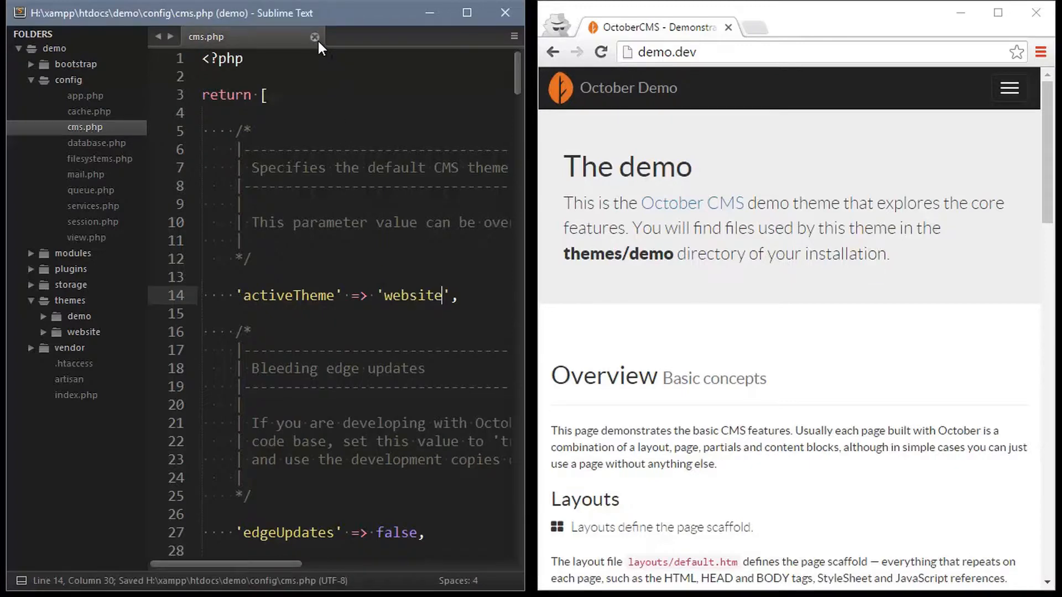
click(314, 36)
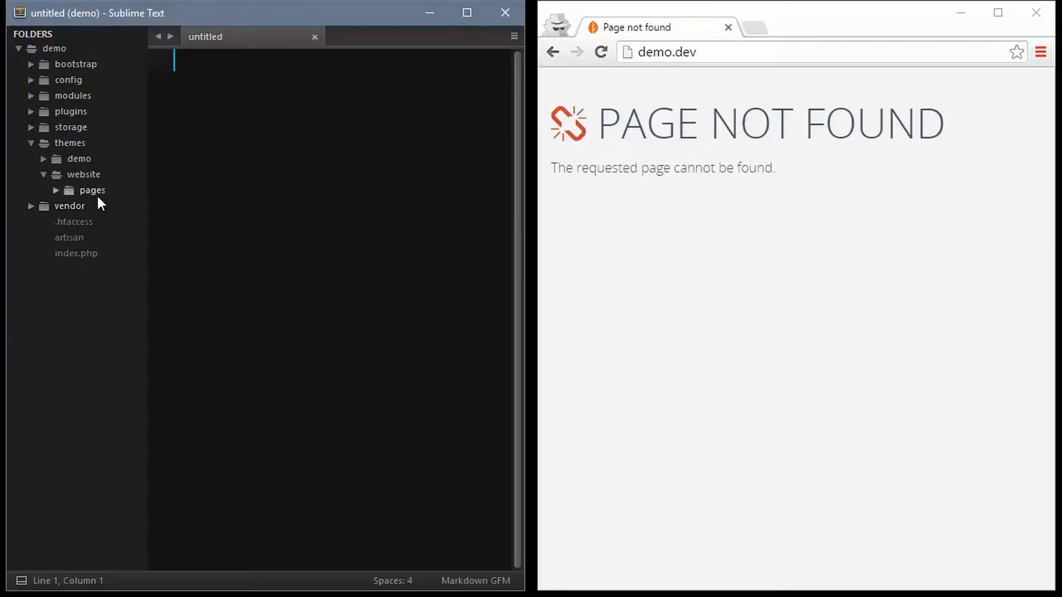
- Create pages/index.htm titled Homepage at url / with <h1>Hello world!</h1> and reload demo.dev
key(ctrl+n)
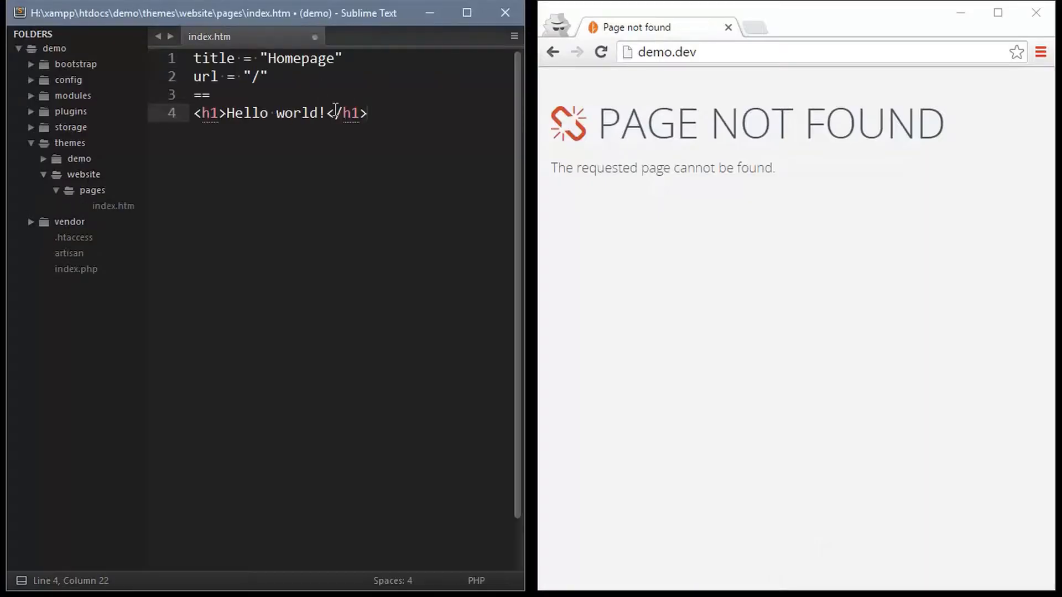
key(ctrl+s)
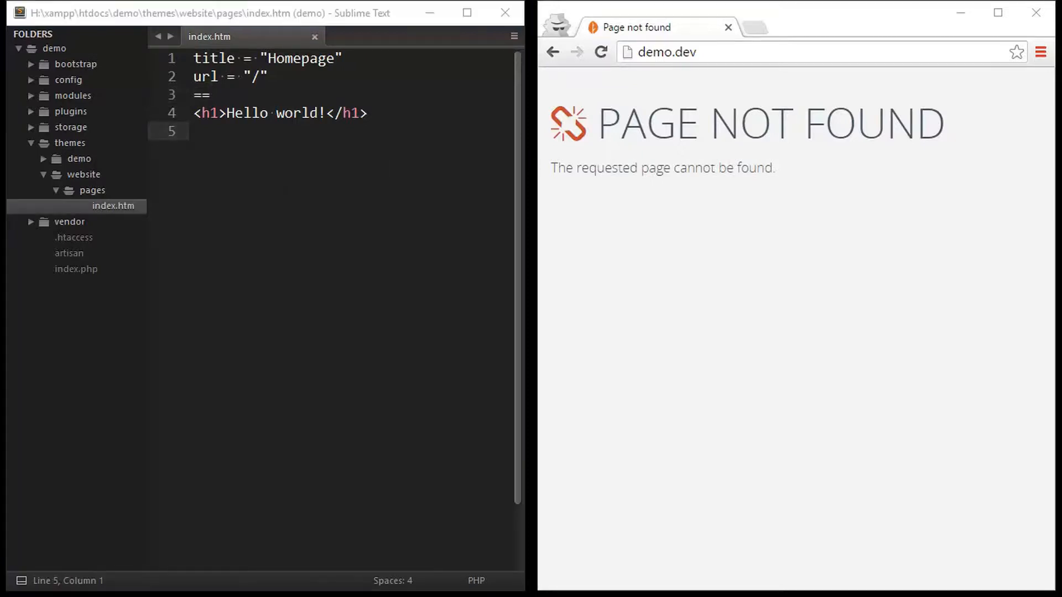
click(600, 51)
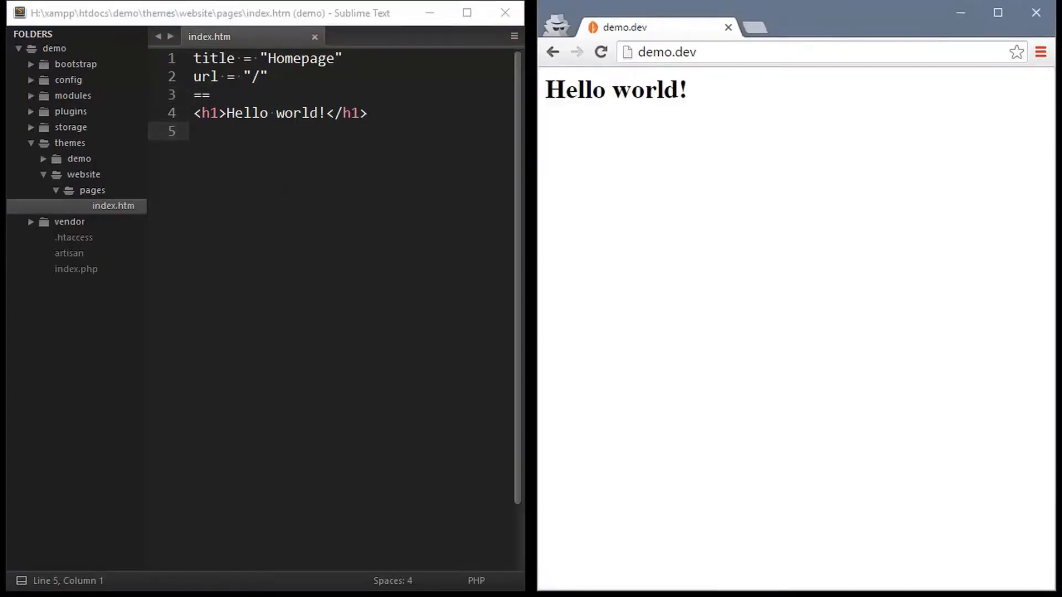
mouse_move(101, 199)
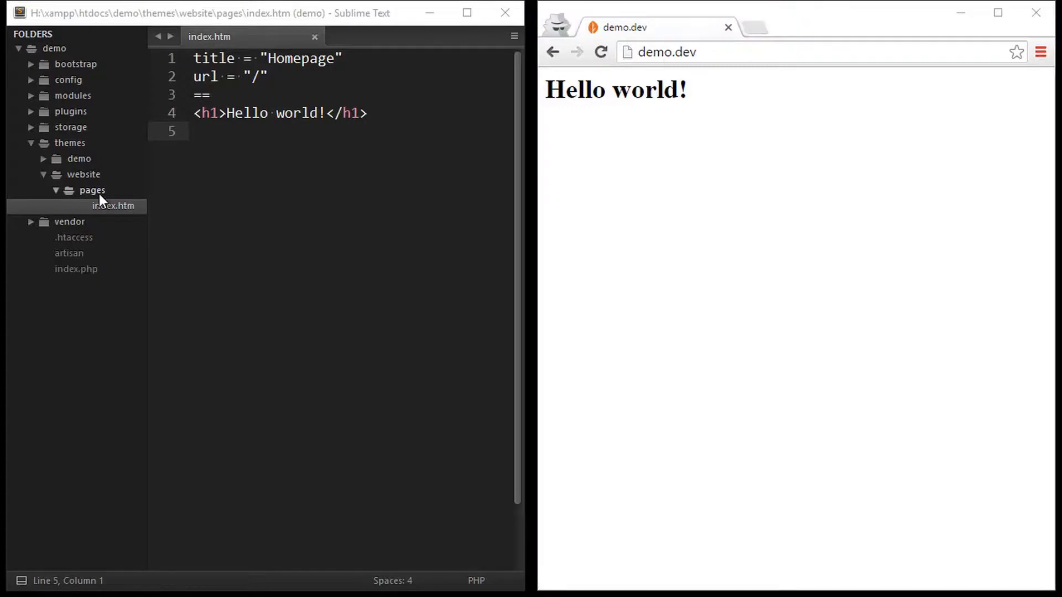
- Save pages/404.htm at url /404 and visit demo.dev/yay to see its Yikes message
key(ctrl+s)
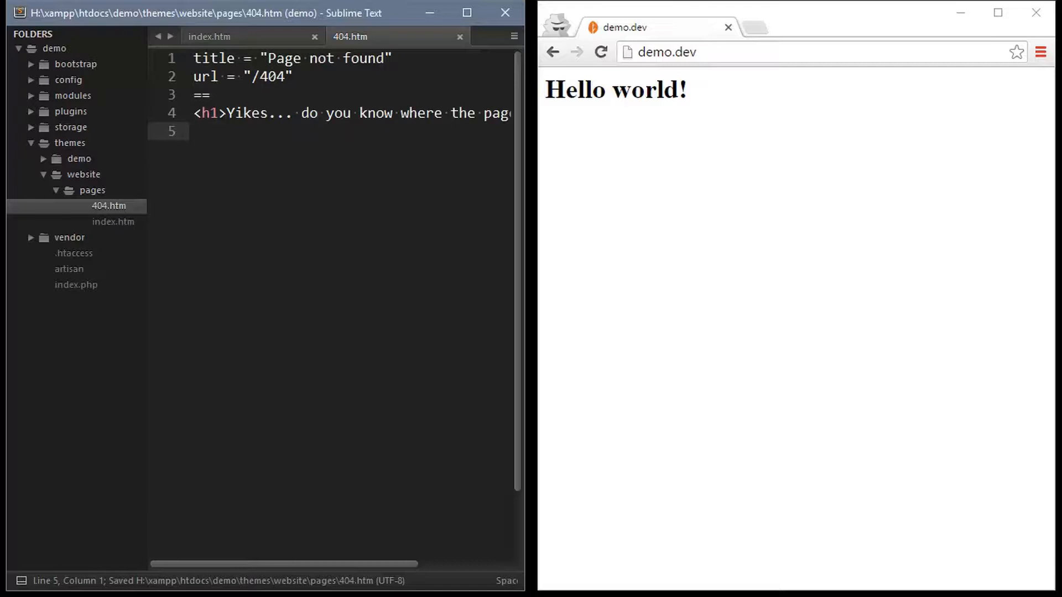
click(268, 78)
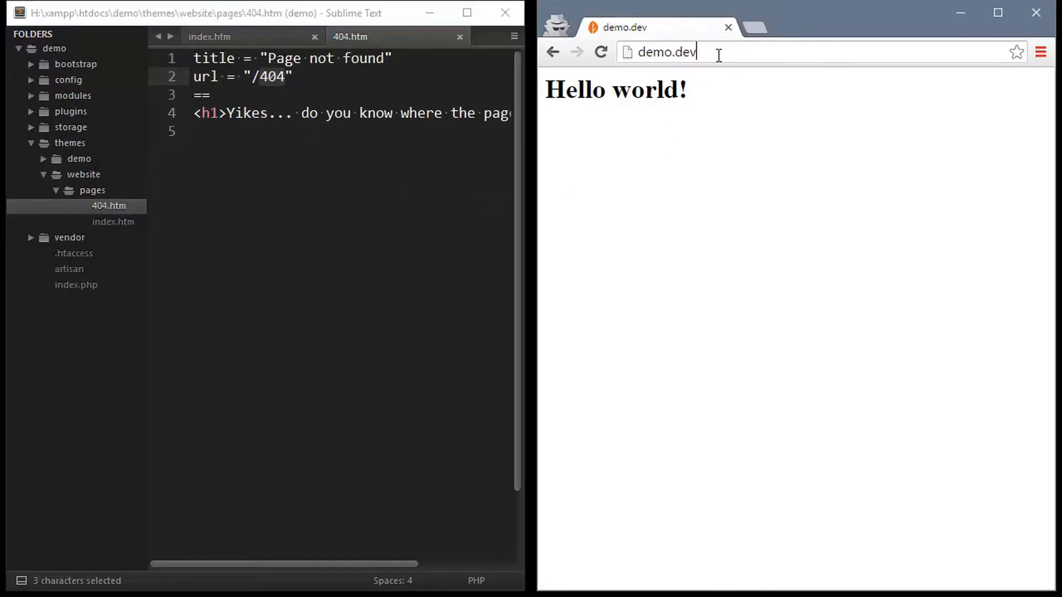
text(/yay)
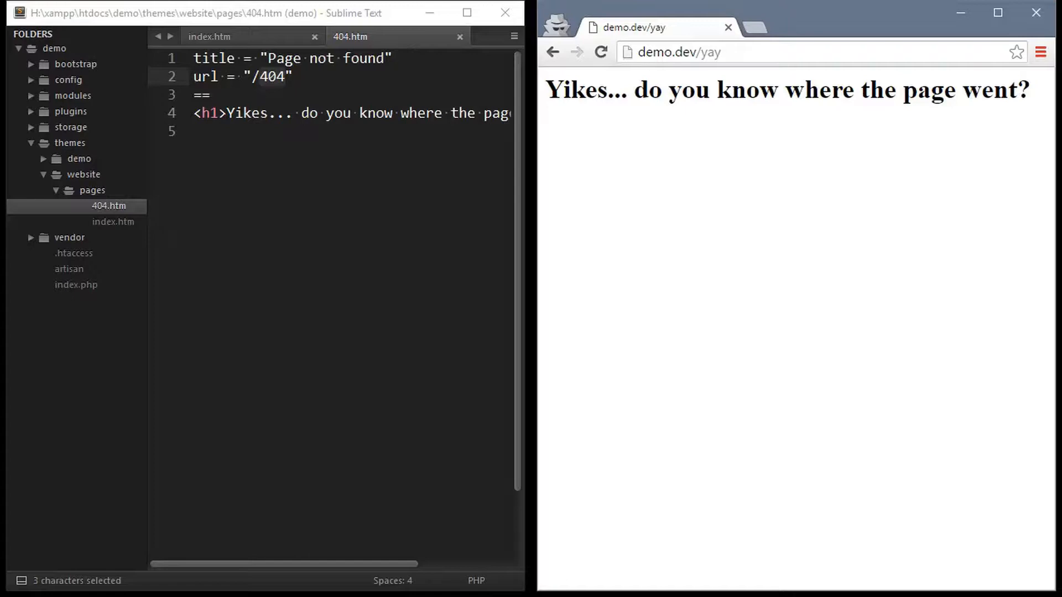
click(316, 36)
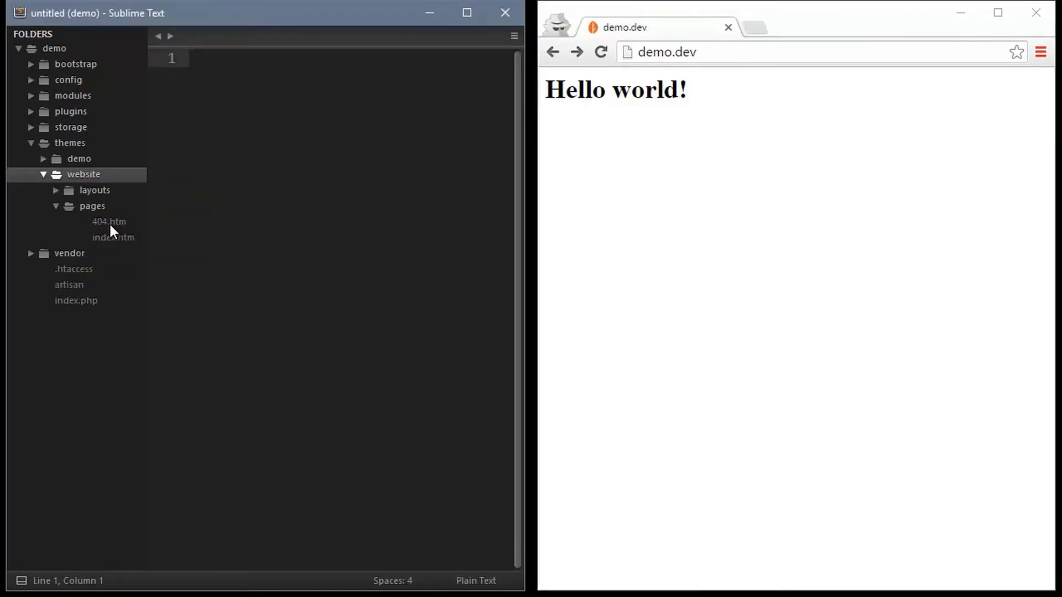
- Write layouts/default.htm with {{ this.page.title }}, a 30px orange body border style and {% page %}, then save
click(285, 219)
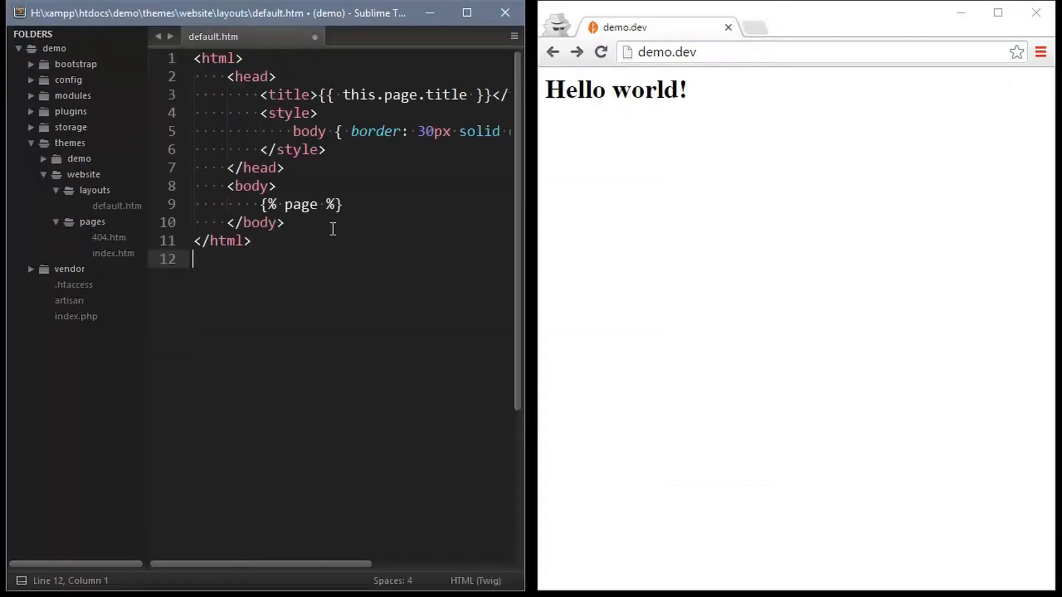
key(ctrl+s)
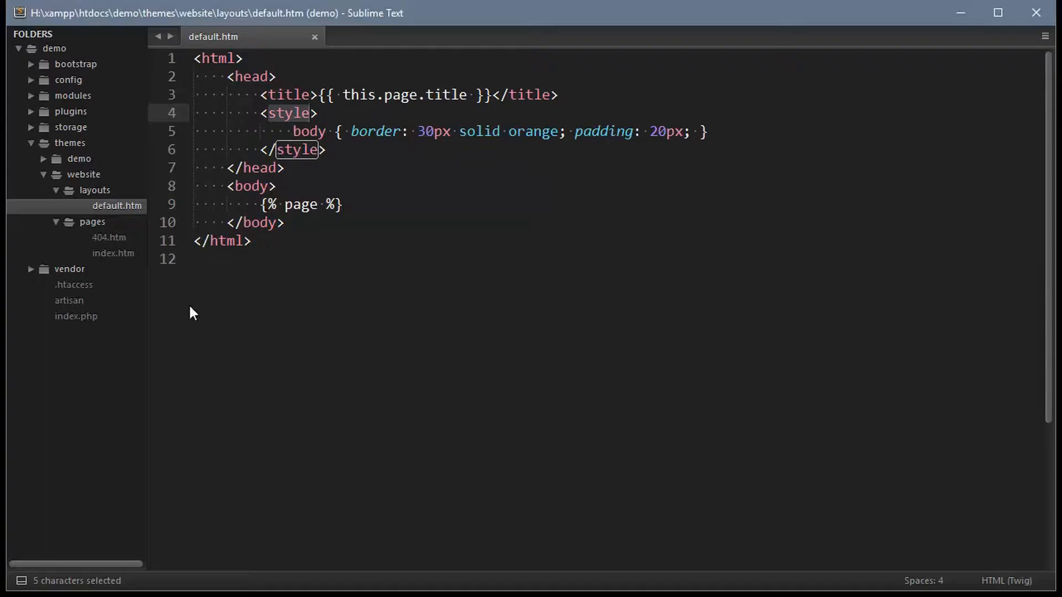
mouse_move(109, 387)
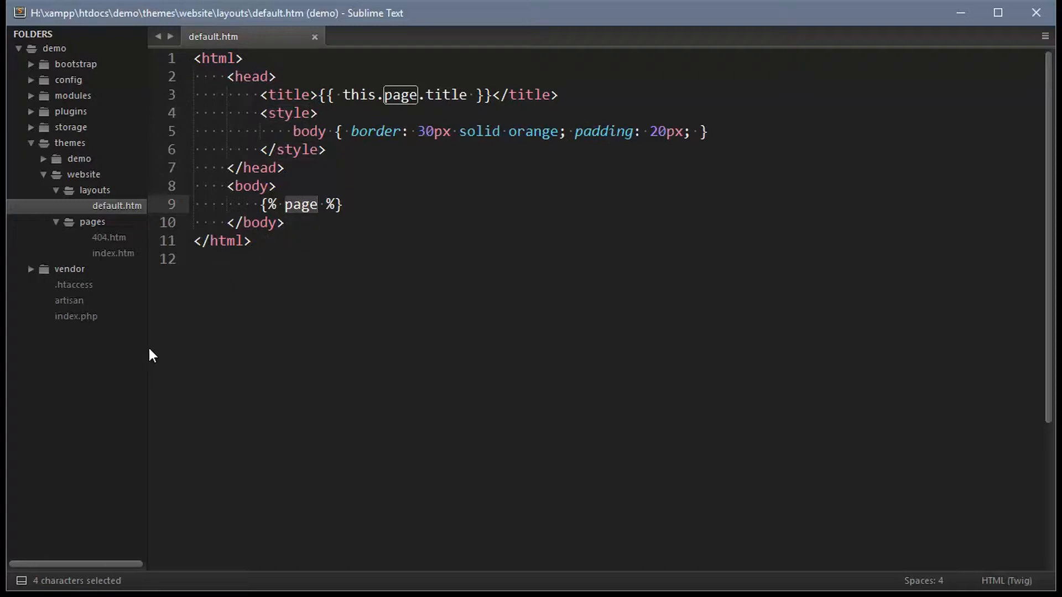
mouse_move(26, 429)
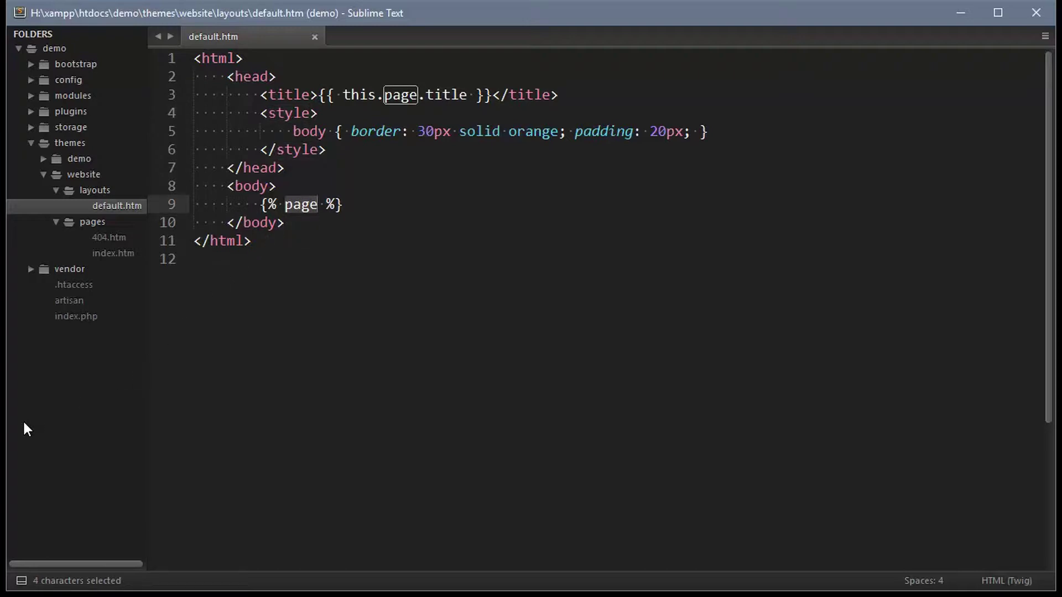
- Assign layout = "default" to index.htm and 404.htm, save, and reload the homepage
click(113, 252)
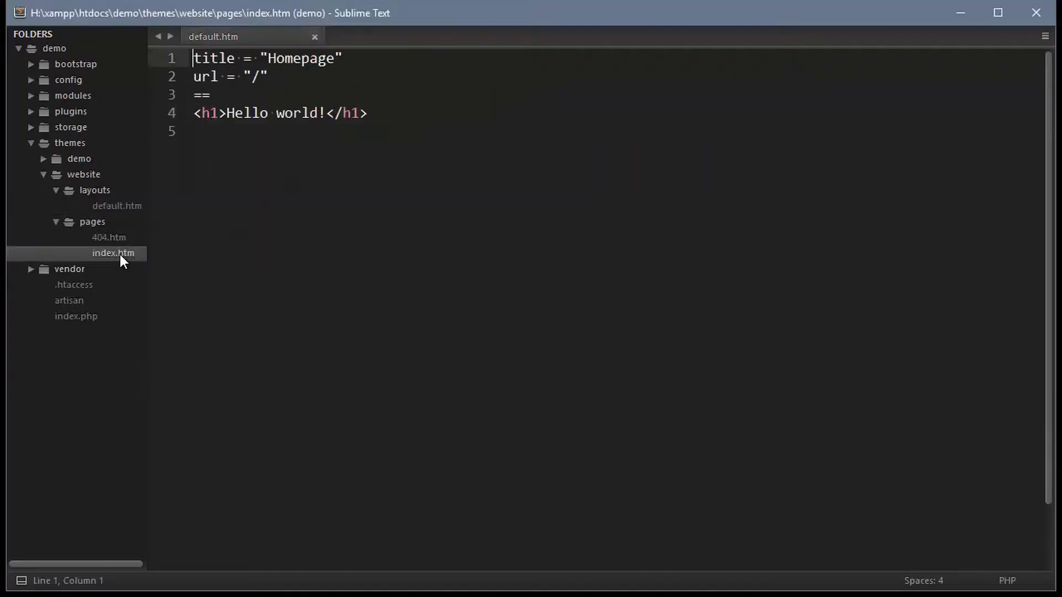
double_click(113, 254)
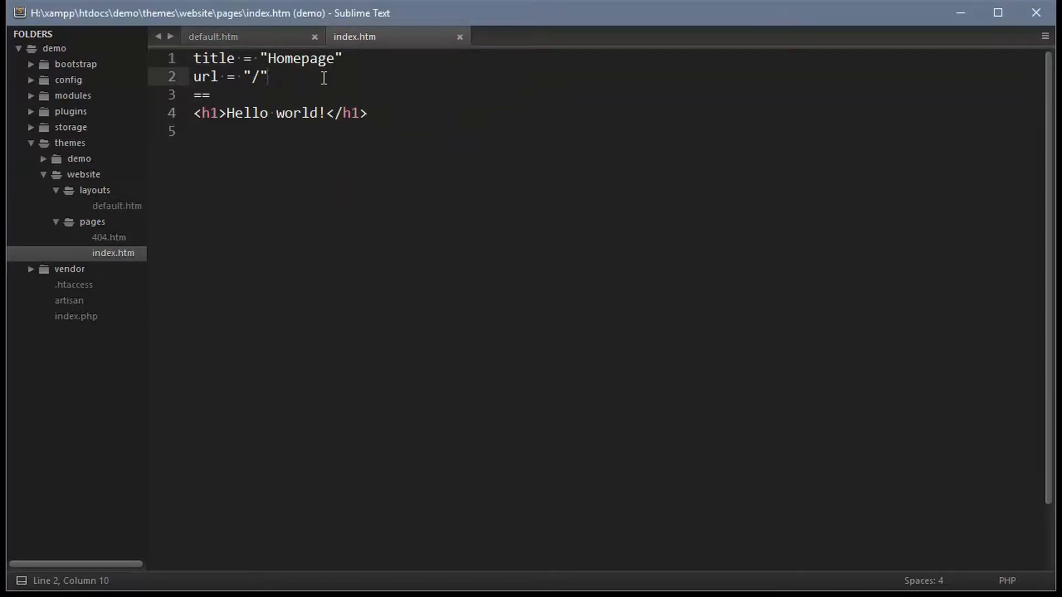
text(layout = "default)
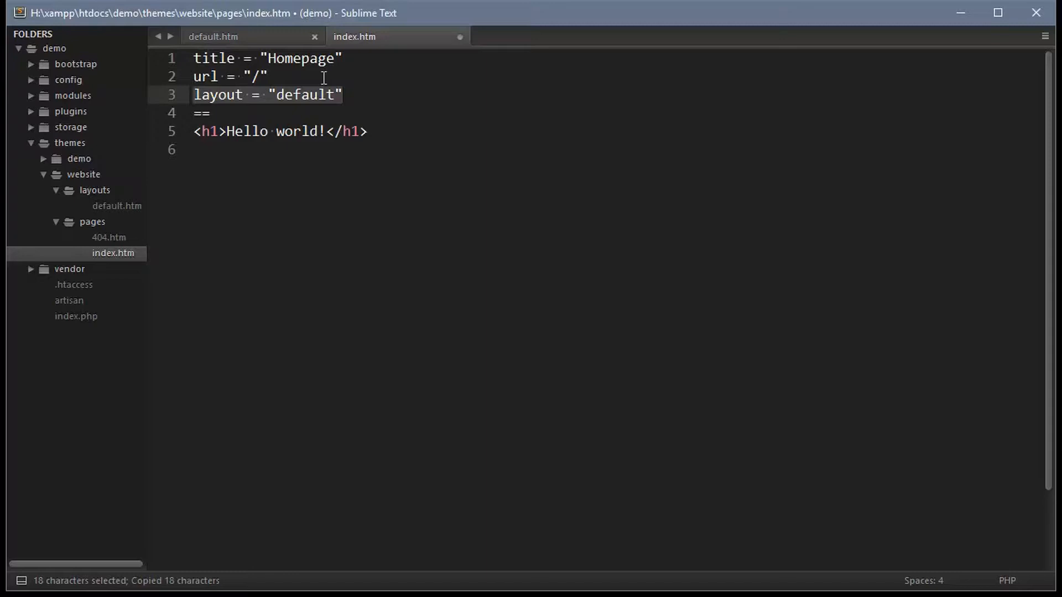
key(ctrl+s)
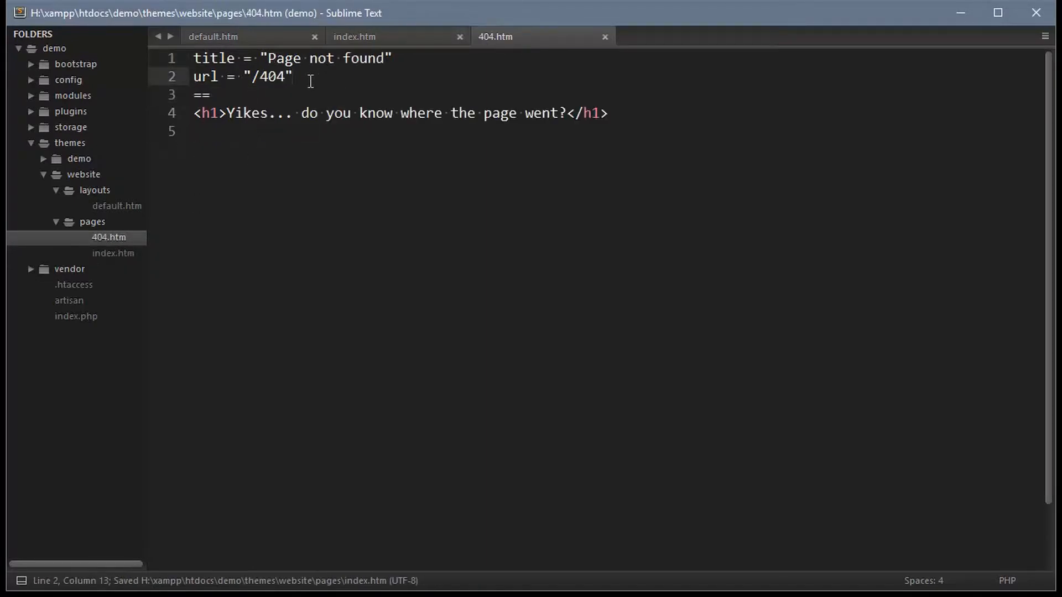
text(layout = "default")
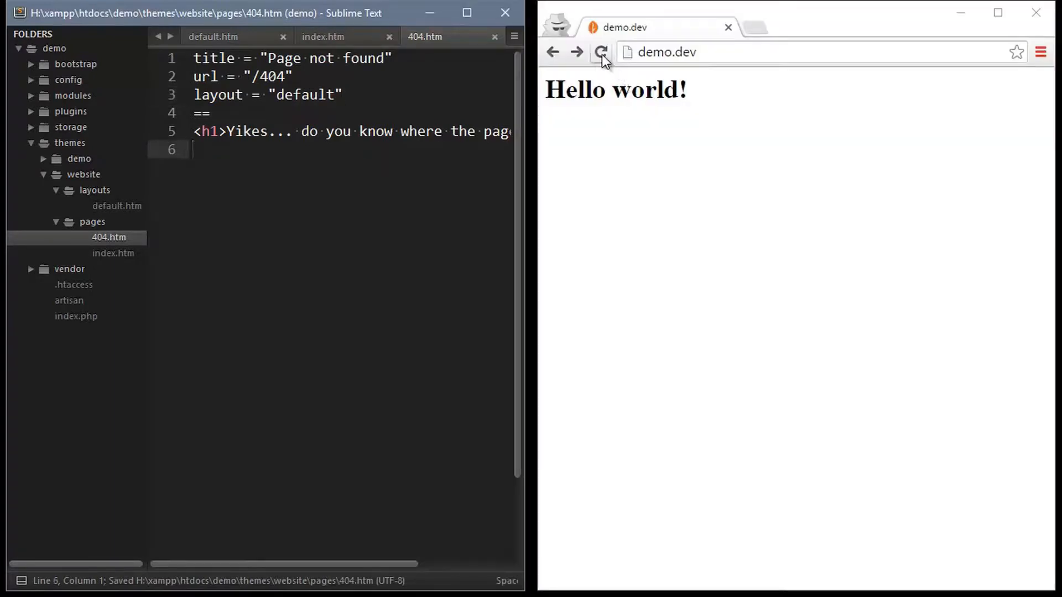
click(602, 51)
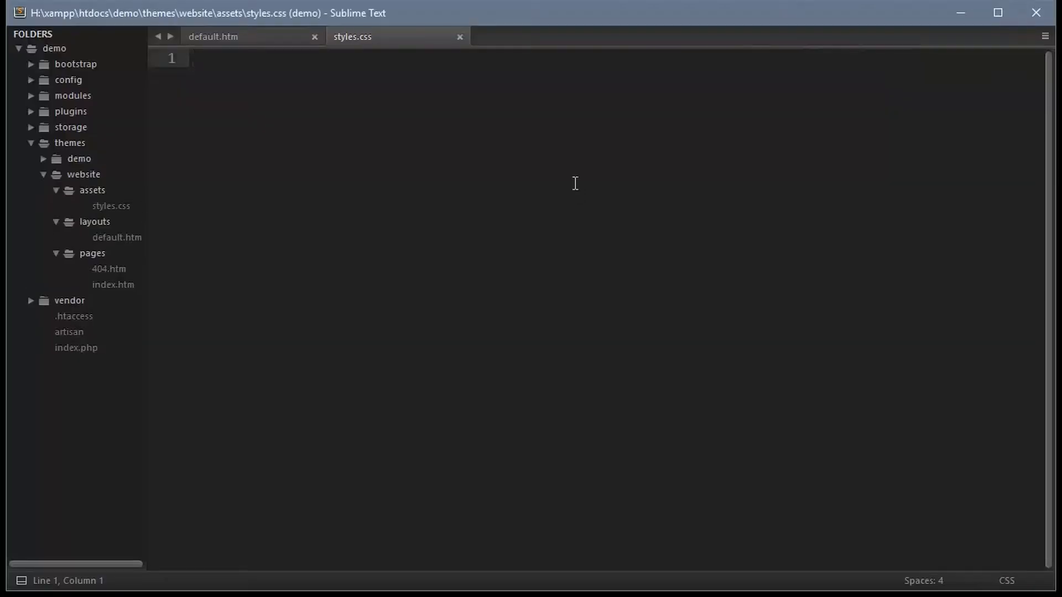
- Write body { border: 30px solid orange; padding: 20px; } in assets/styles.css and try the app filter on the layout's stylesheet link
text(body { border: 30px solid orange; padding: 20px; })
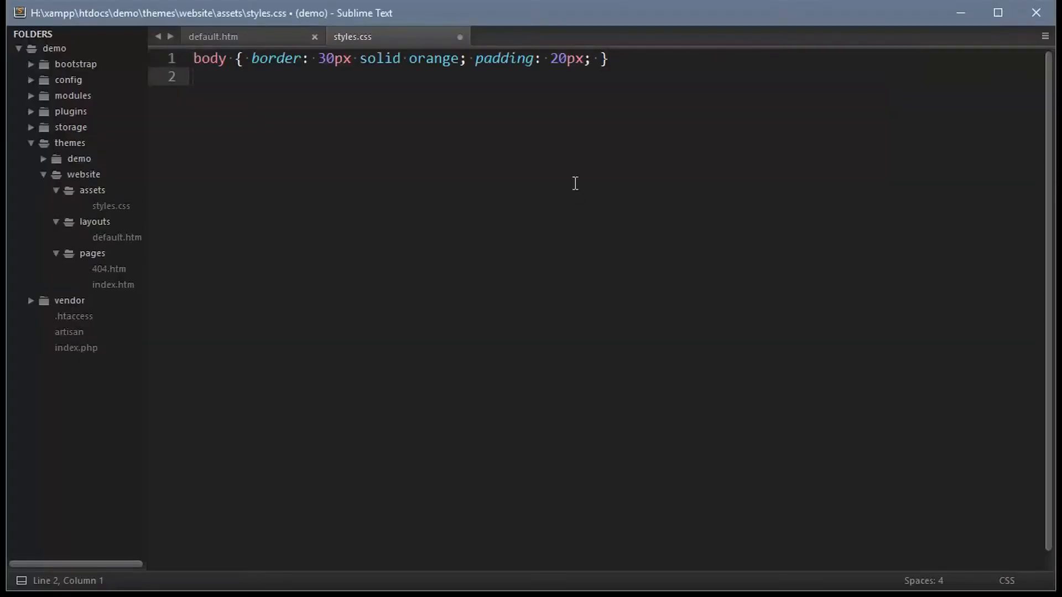
click(220, 36)
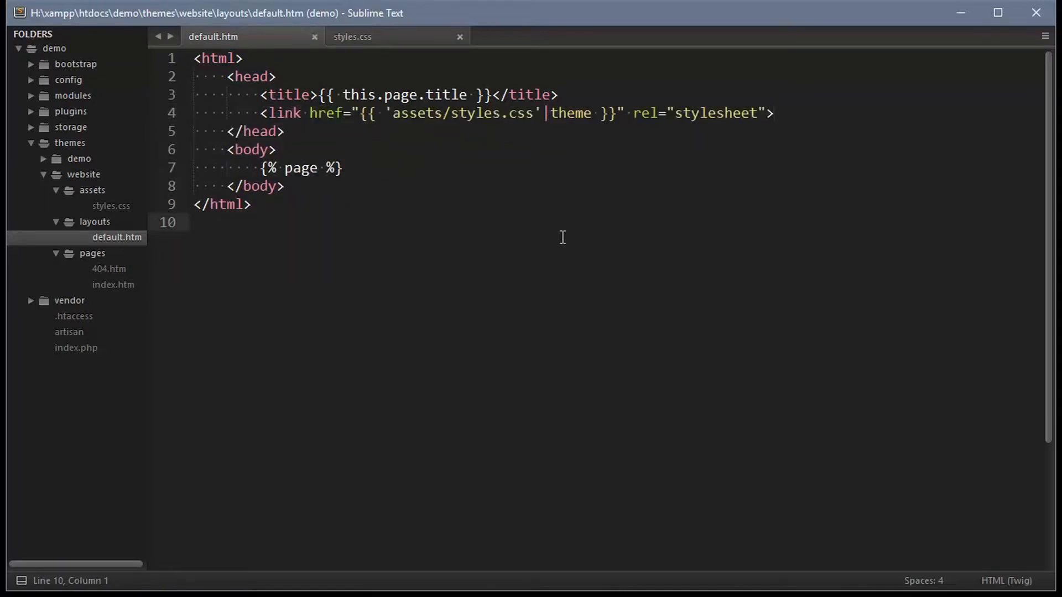
double_click(570, 113)
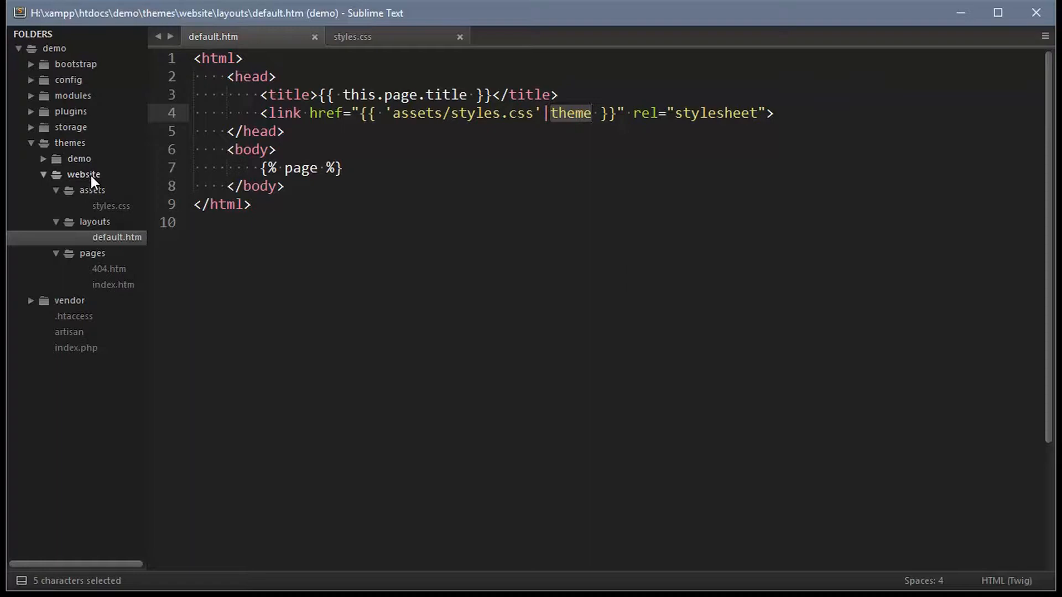
text(app)
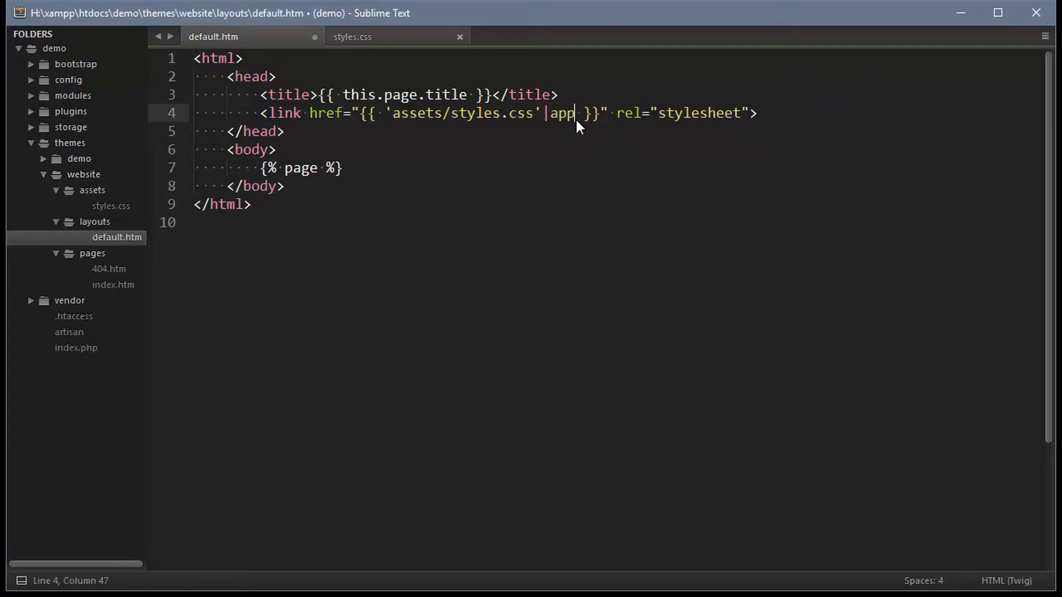
mouse_move(56, 55)
text(theme)
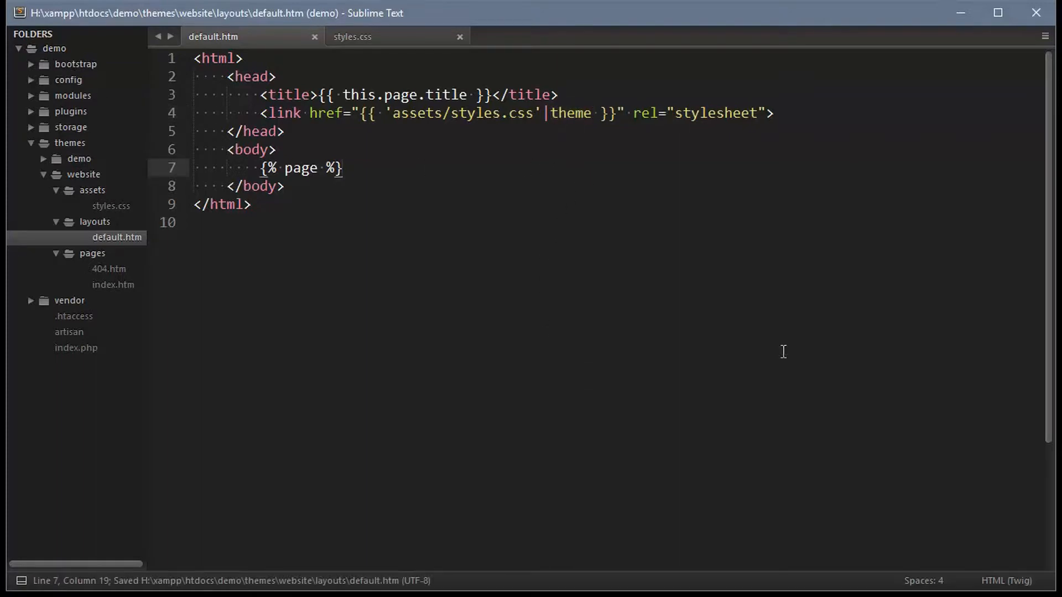
- Add assets/font.css and link ['assets/styles.css', 'assets/font.css'] through the theme filter in default.htm
key(ctrl+n)
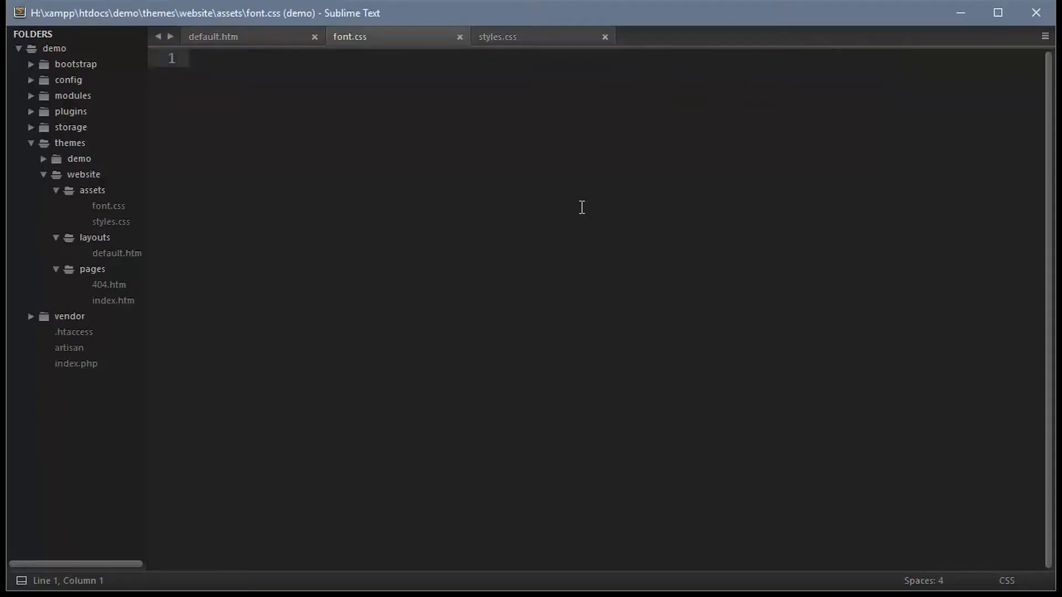
click(223, 37)
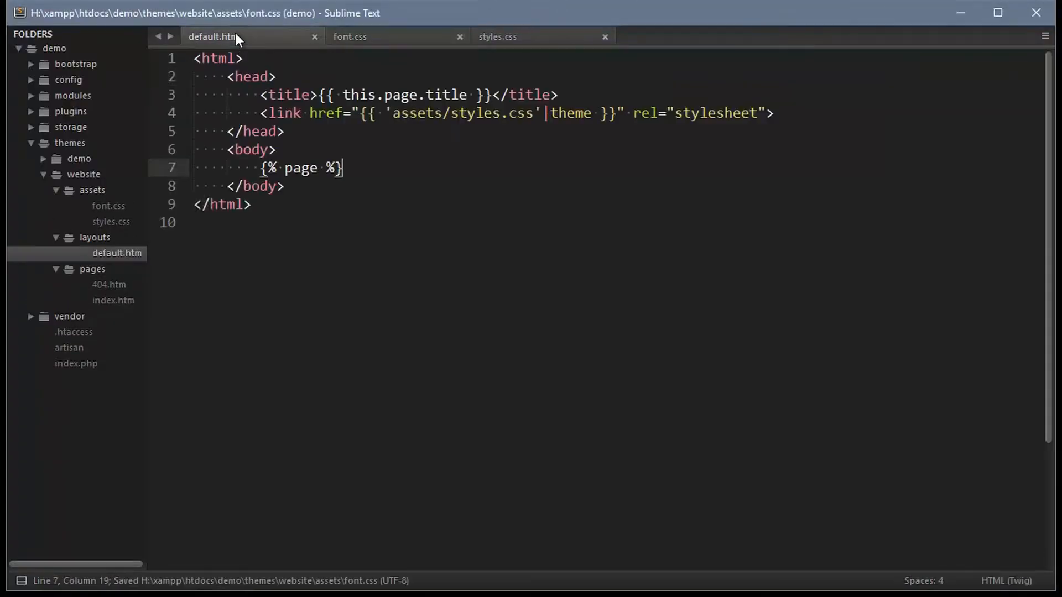
text(['assets/styles.css', 'assets/font.css'])
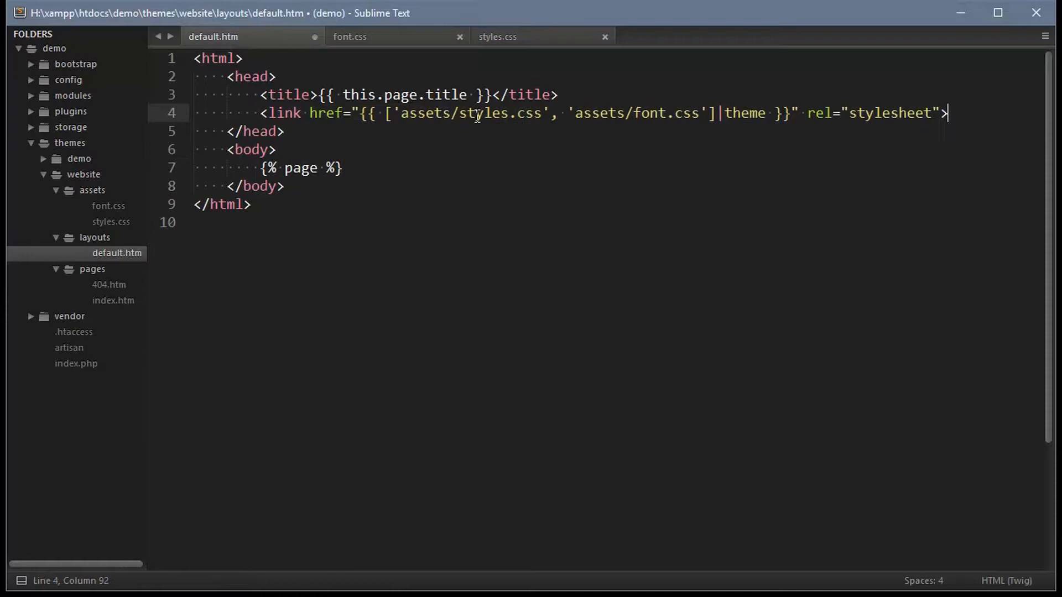
double_click(648, 113)
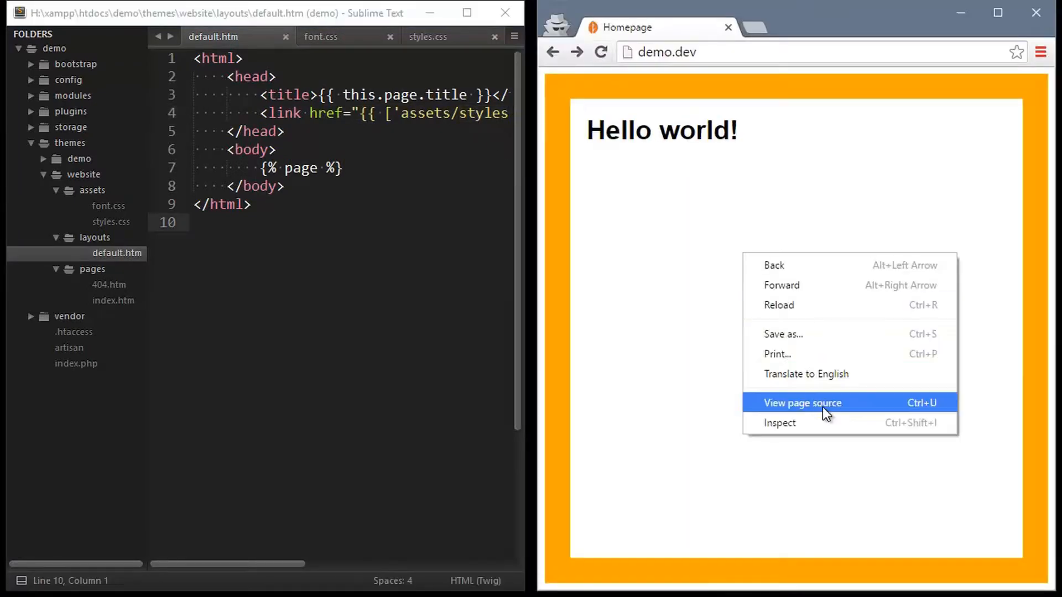
- View the page source and follow the combined stylesheet link serving the border and sans-serif rules
click(802, 403)
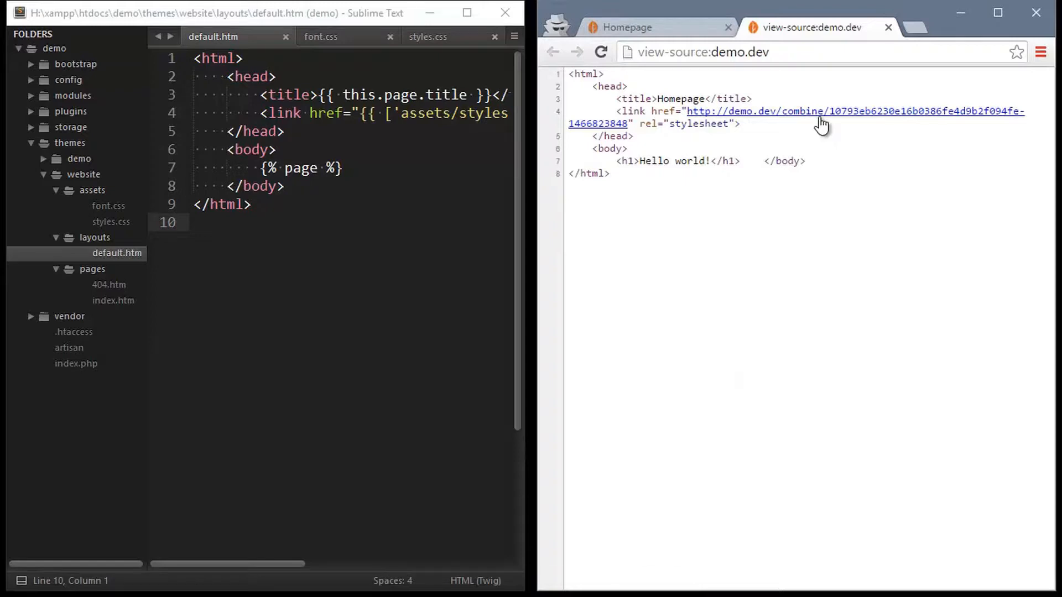
click(819, 116)
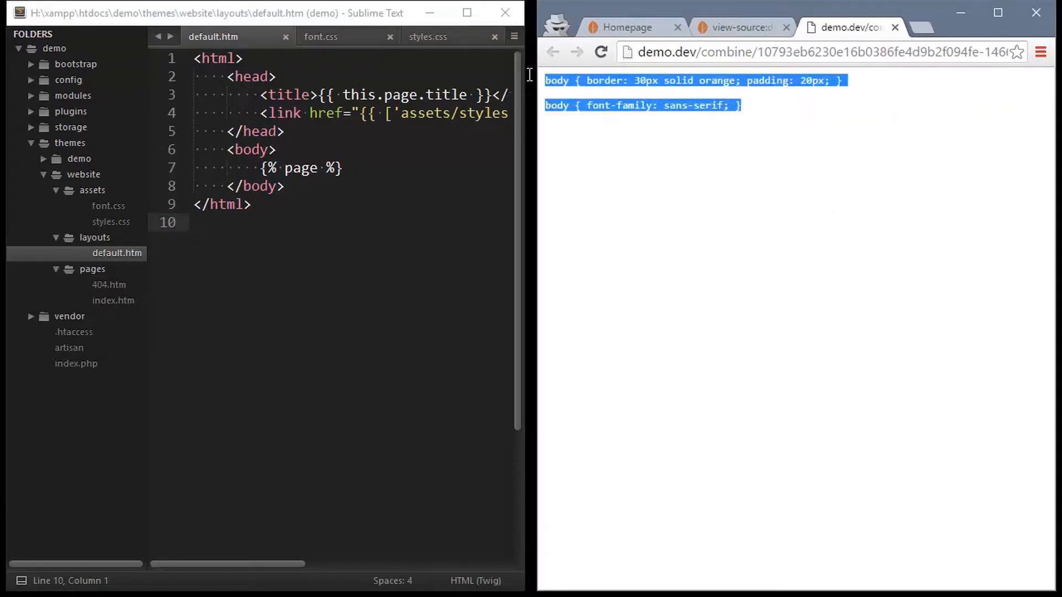
click(626, 27)
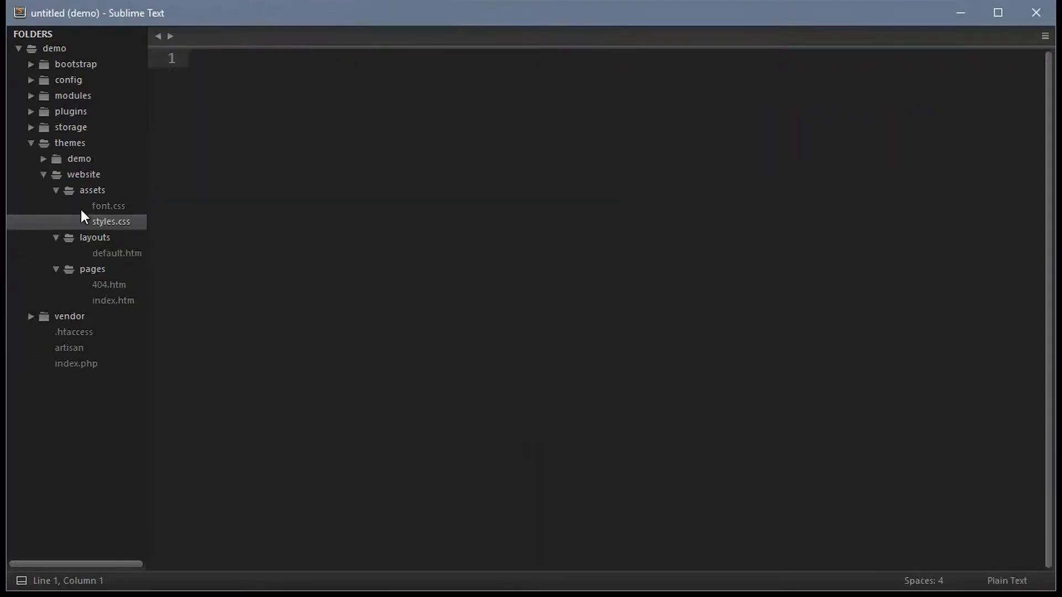
- Add an == section with onStart() to index.htm and change the heading to Hello {{ name }}!
click(55, 190)
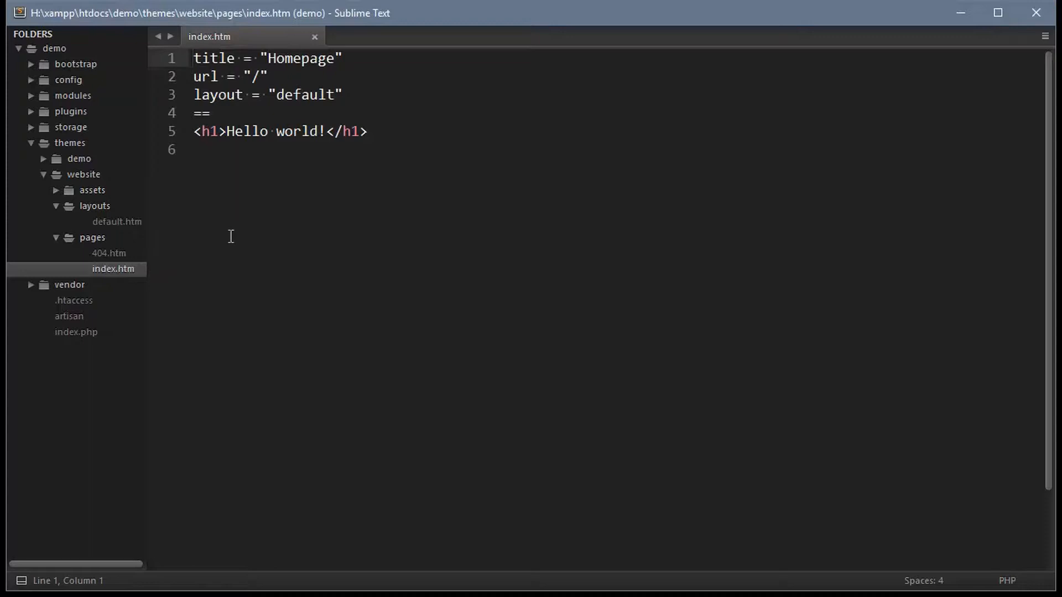
mouse_move(242, 231)
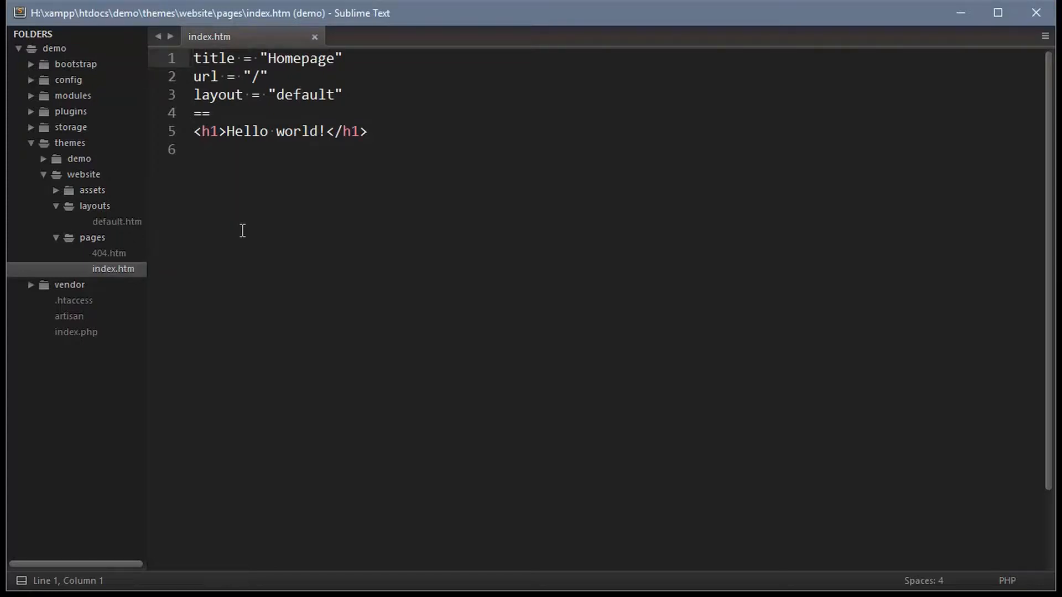
text(==)
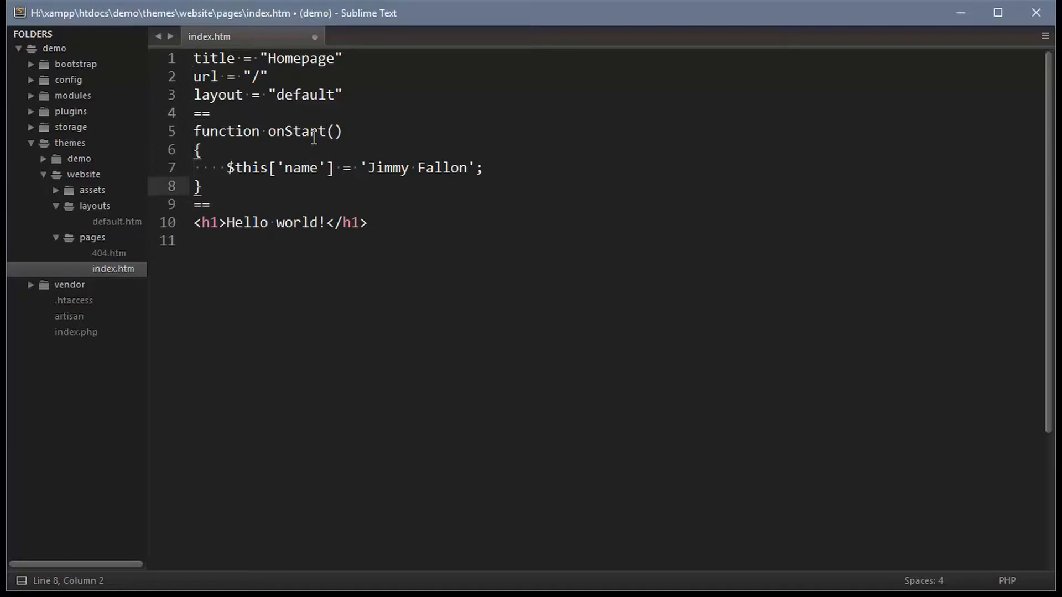
double_click(296, 131)
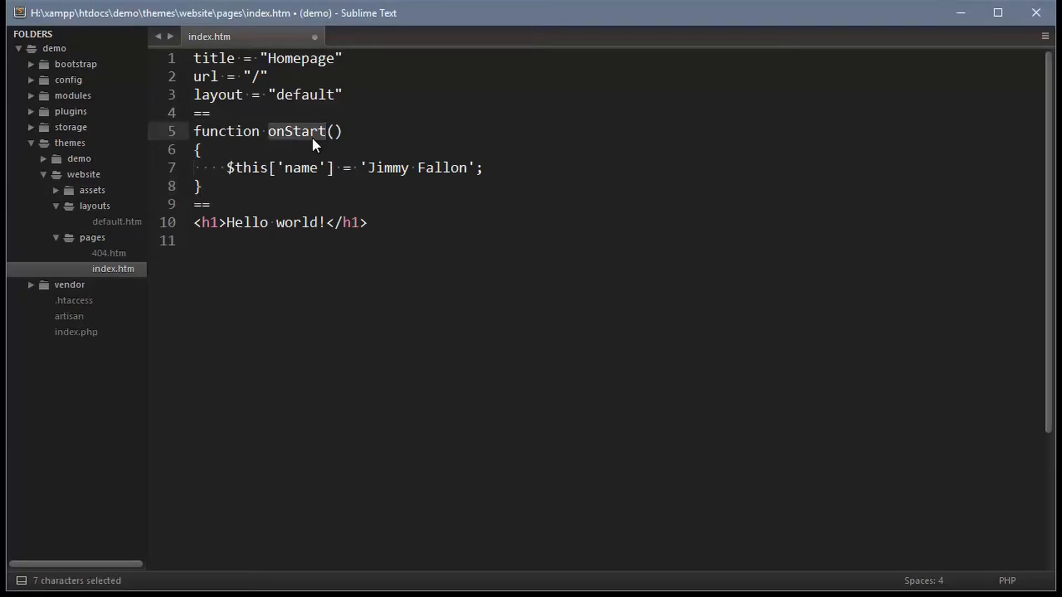
double_click(300, 168)
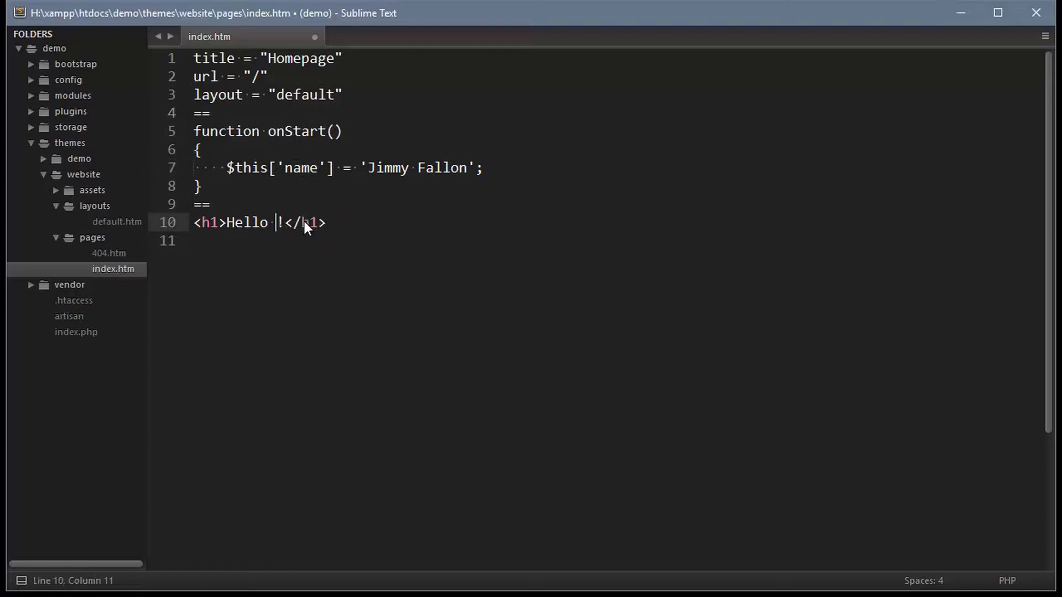
text({{ name }})
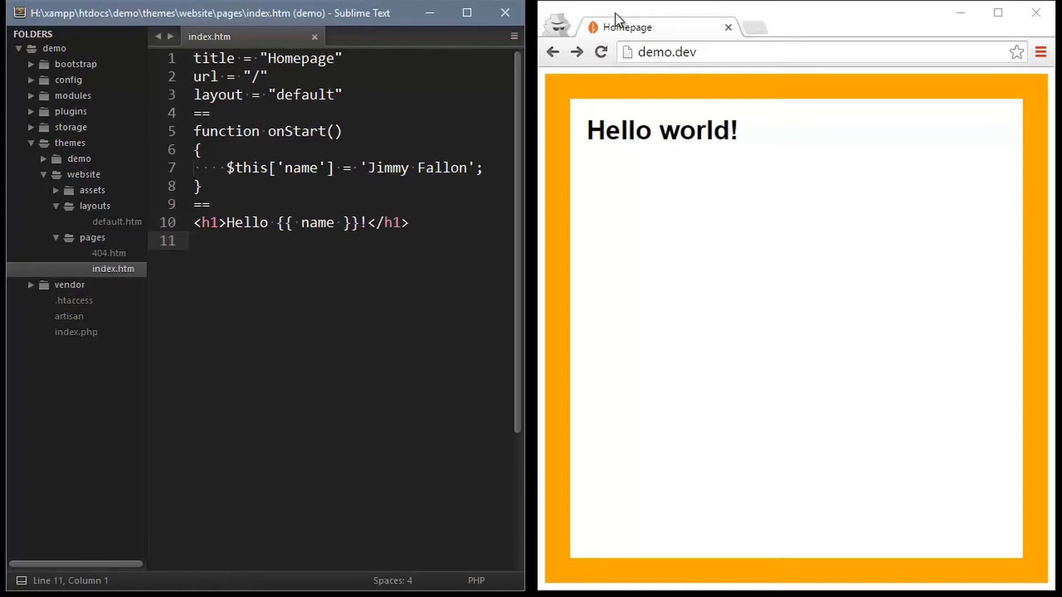
click(601, 51)
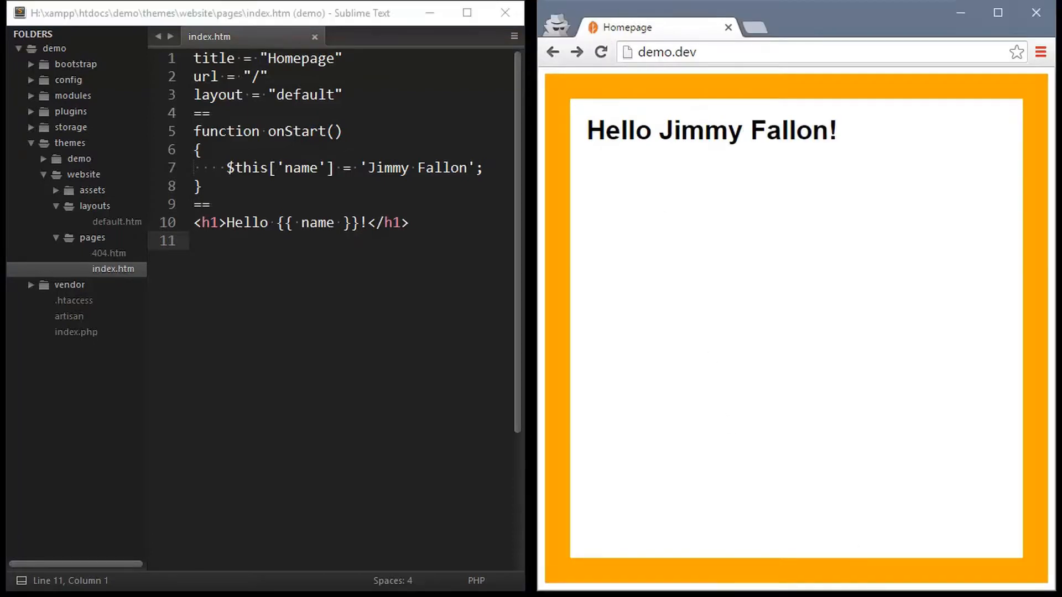
- Wrap the code section in <? ?>, try a [user] component example, then restore the PHP section
text(<?)
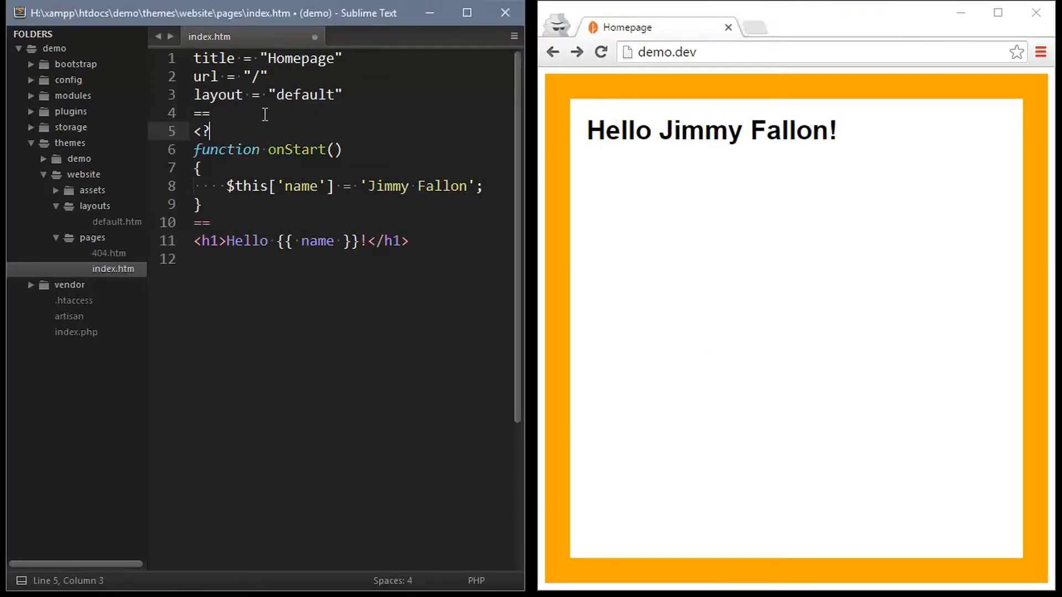
text(?>)
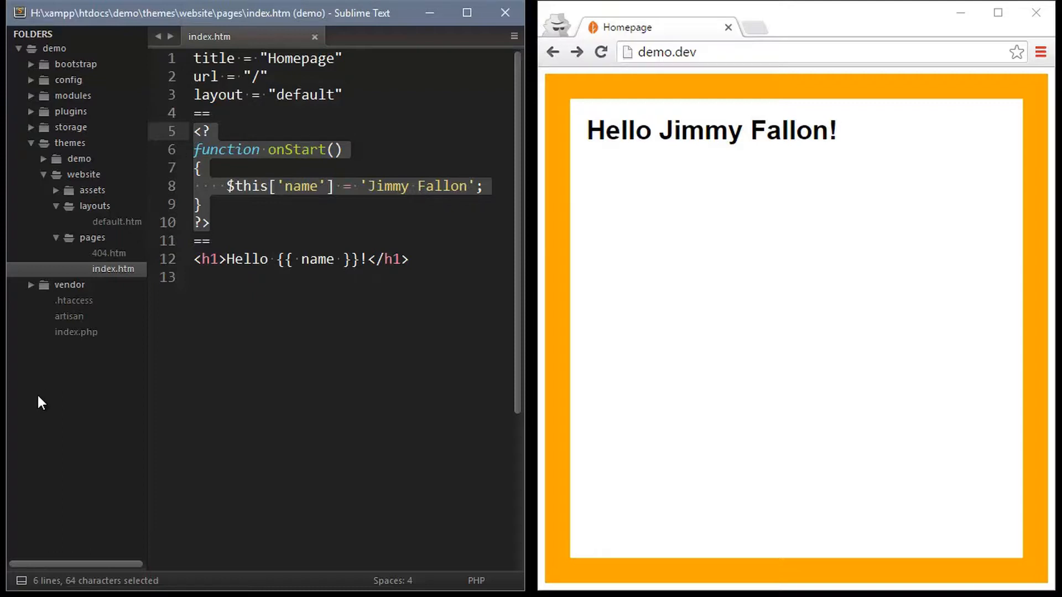
key(Delete)
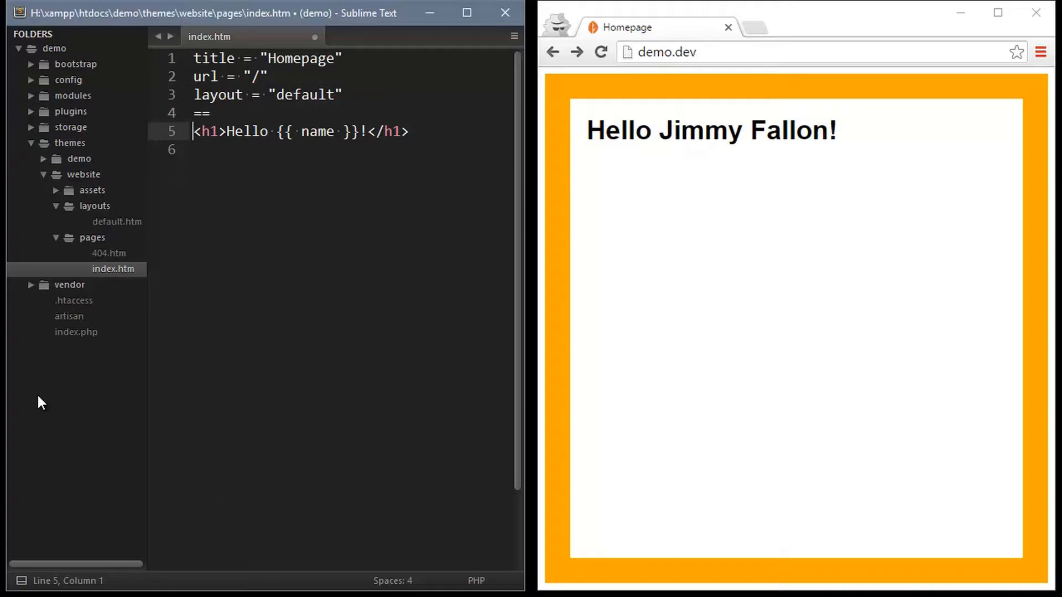
text([user])
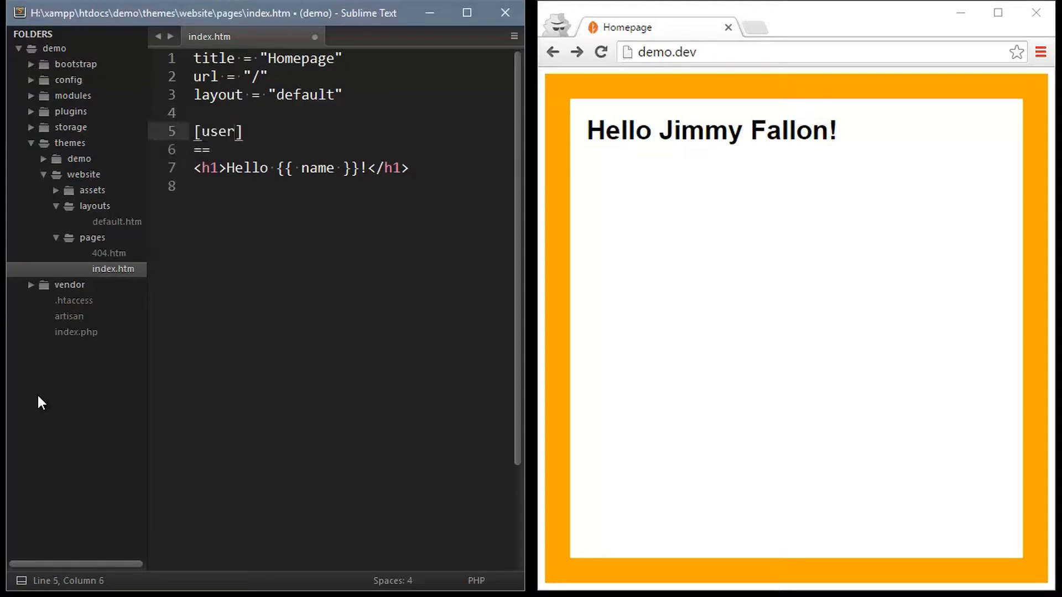
key(ctrl+s)
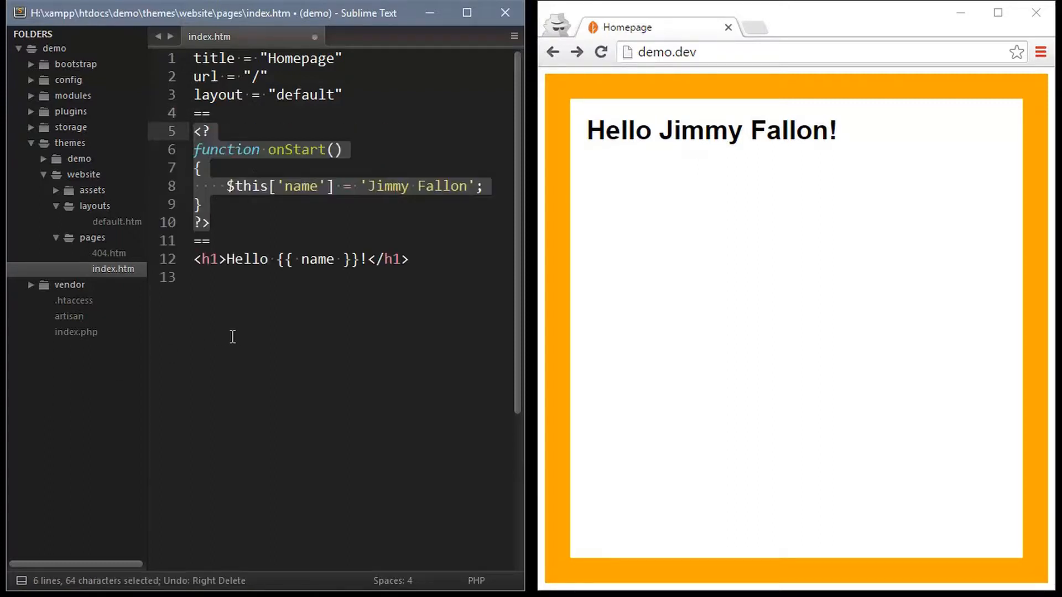
key(ctrl+s)
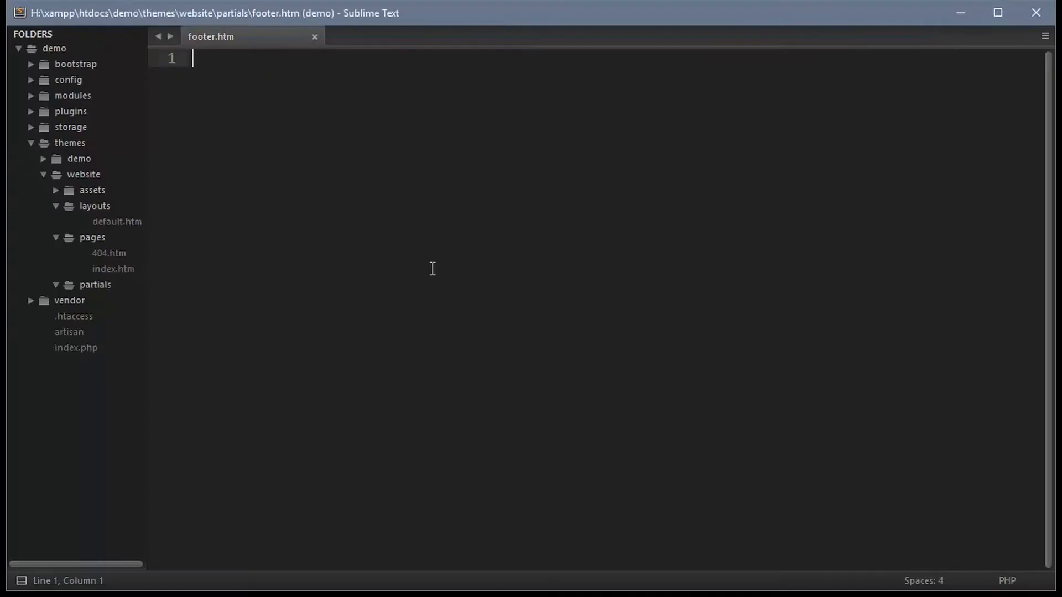
- Write 'Thanks for visiting {{ name }}! Like us on facebook...' in footer.htm and include it with name='Joey Salads'
text(Thanks for visiting {{ name }}! Like us on facebook...)
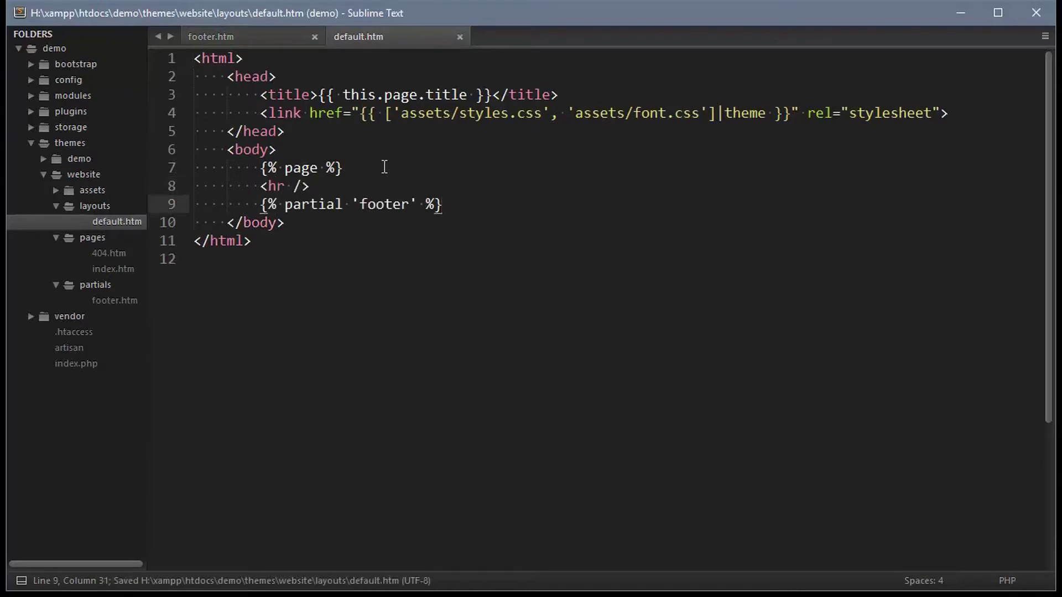
double_click(314, 203)
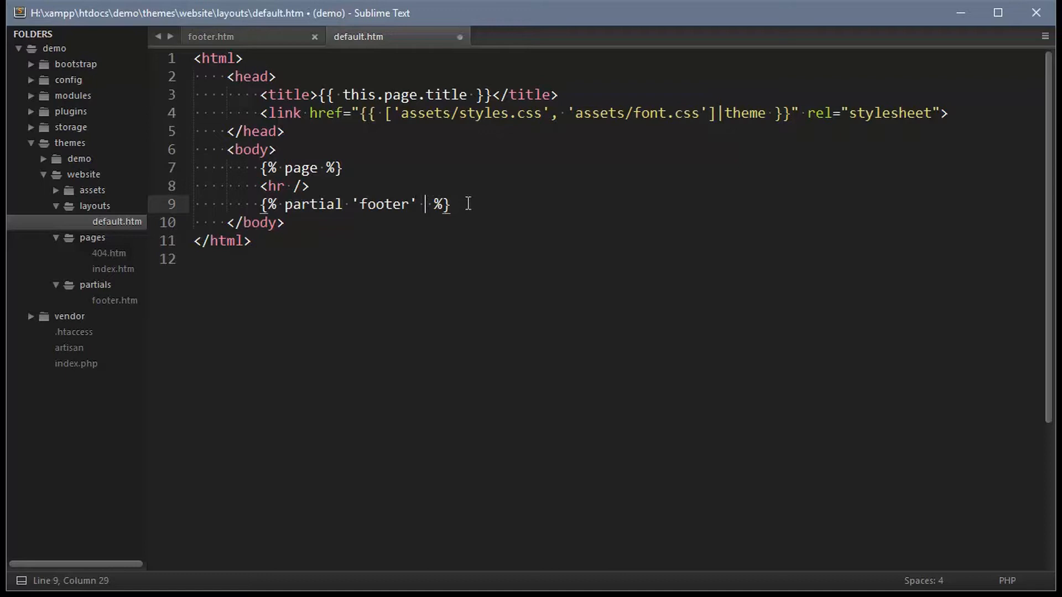
text(name='Joey Salads')
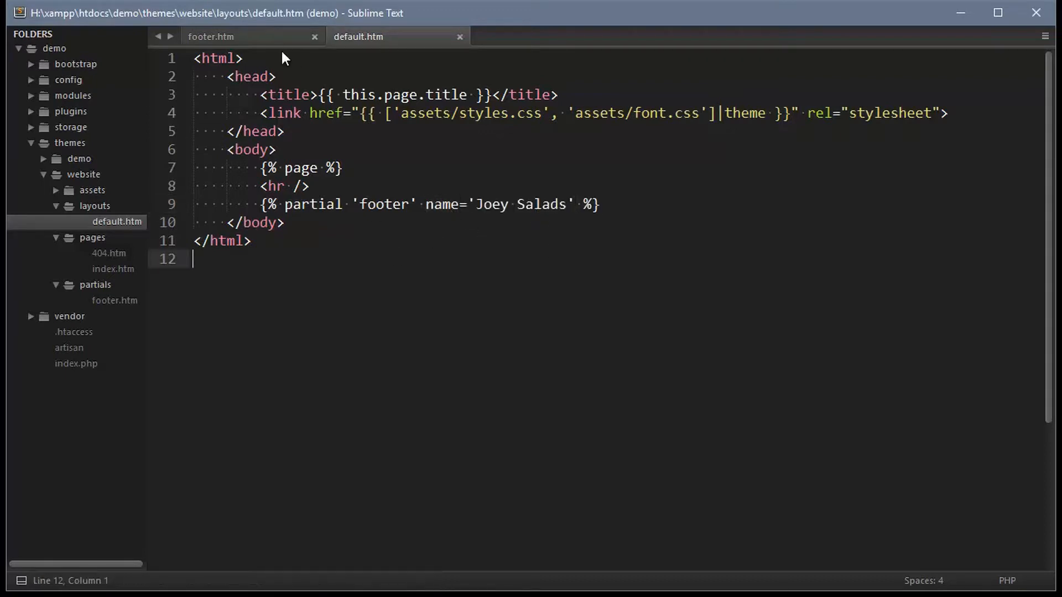
click(224, 36)
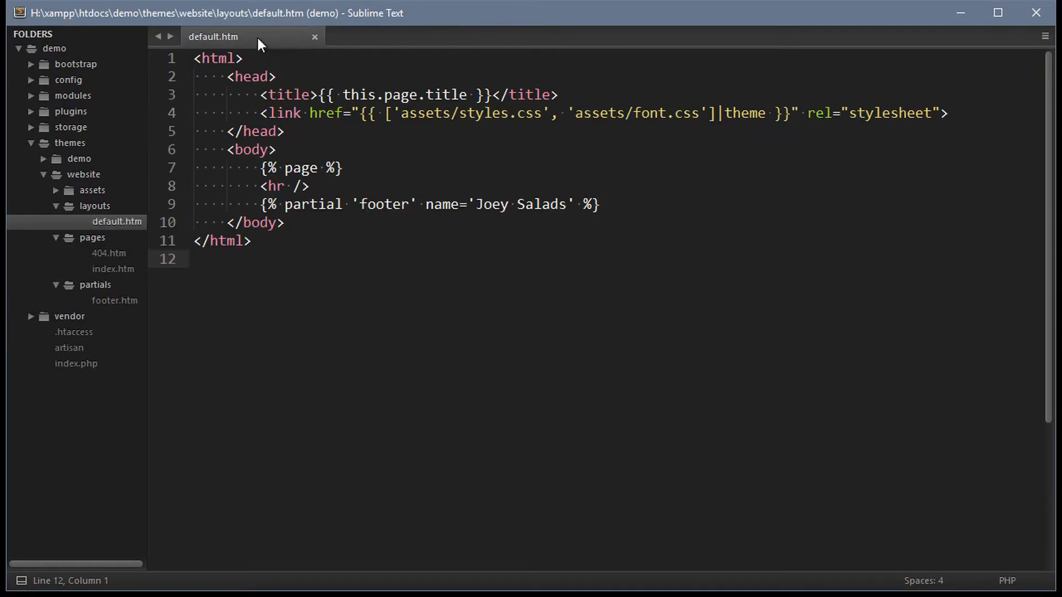
- Add '**Note**: Other extensions can be `htm`, `html`, `txt`' to welcome.md
click(314, 37)
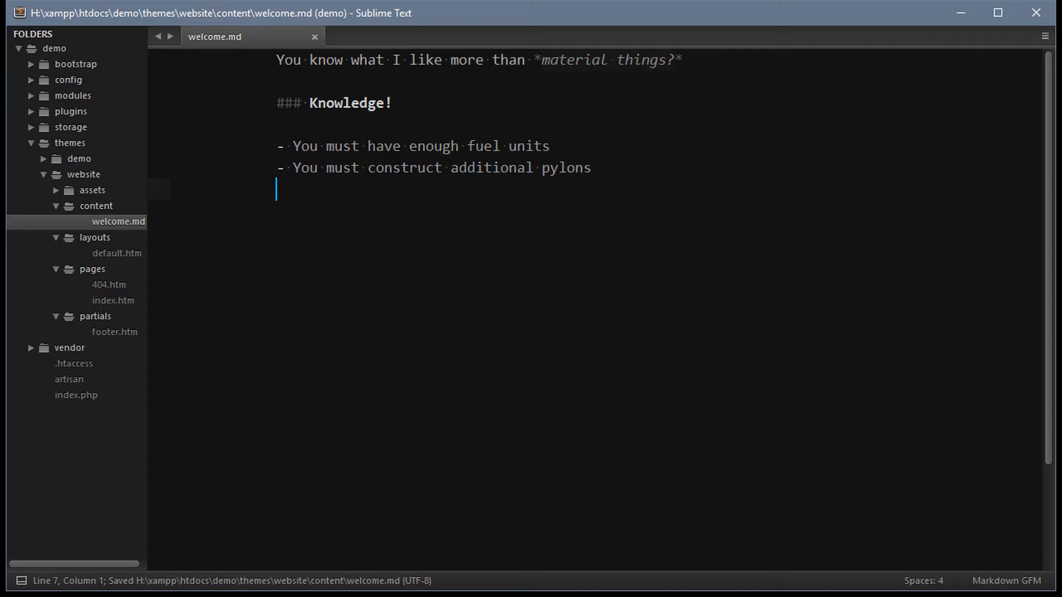
text(**Note**: Other extensions can be)
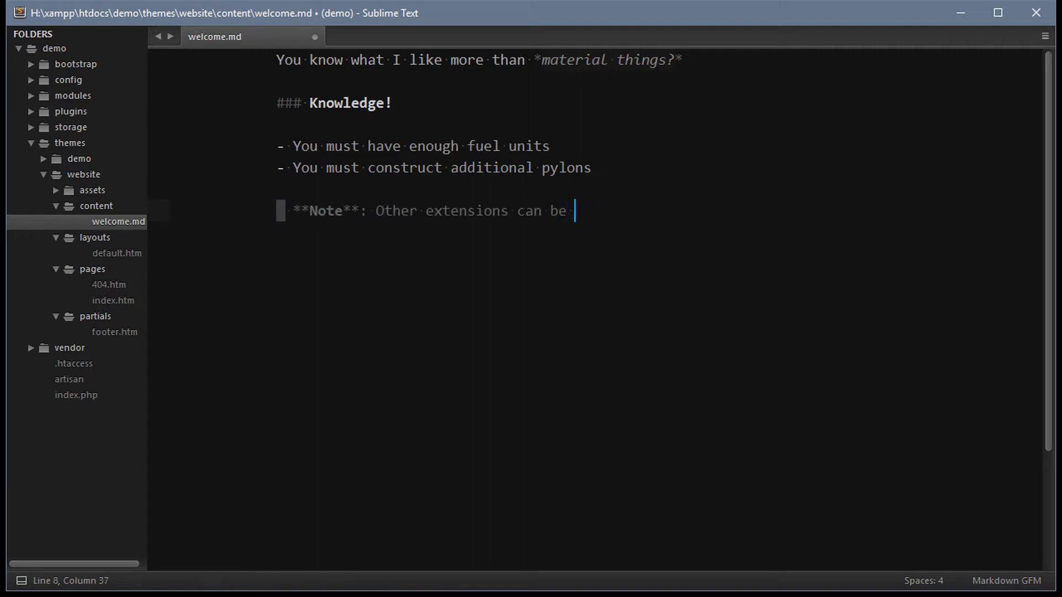
text(`htm`, `html`)
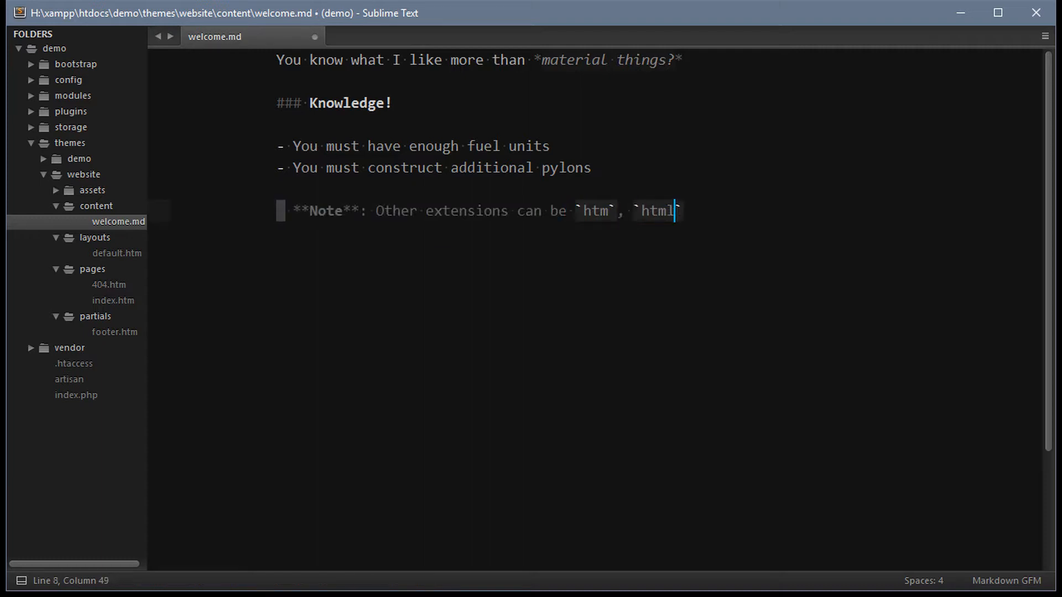
text(, `txt`)
text(abou)
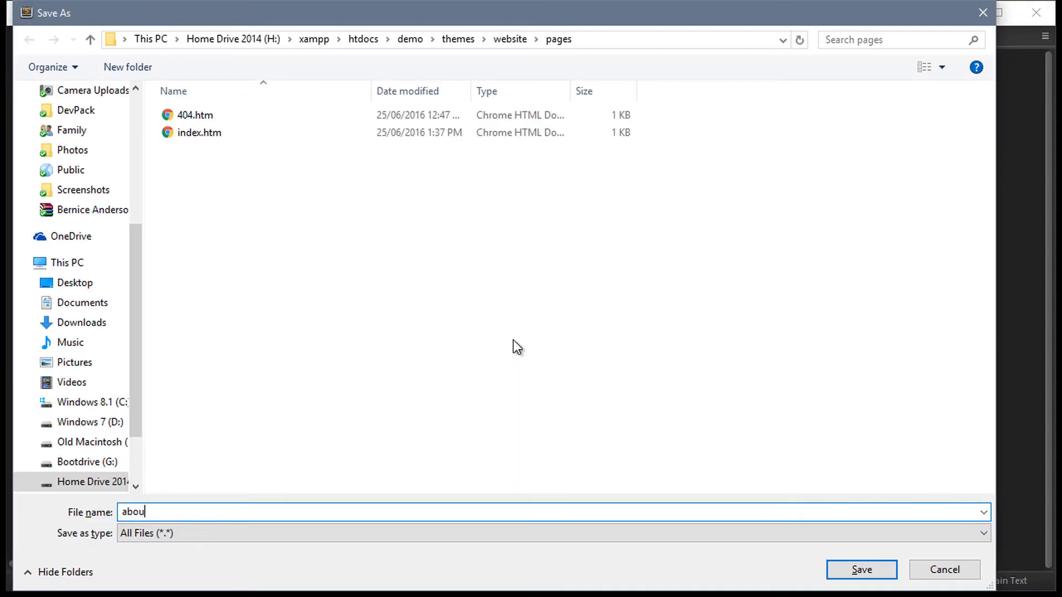
- Save the new page as about.htm in themes/website/pages, rendering welcome.md at /about
click(863, 571)
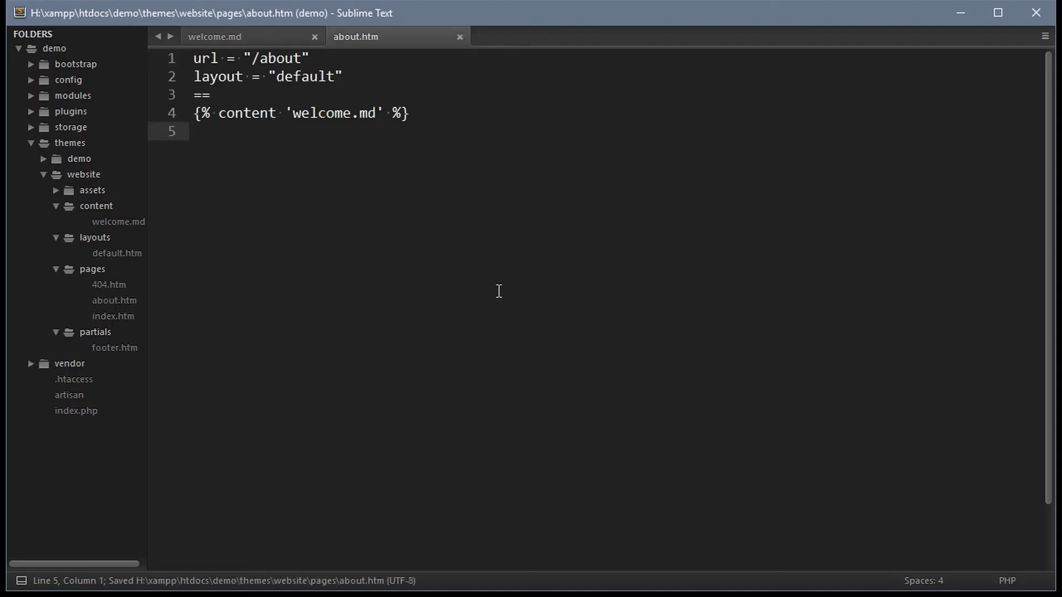
double_click(321, 113)
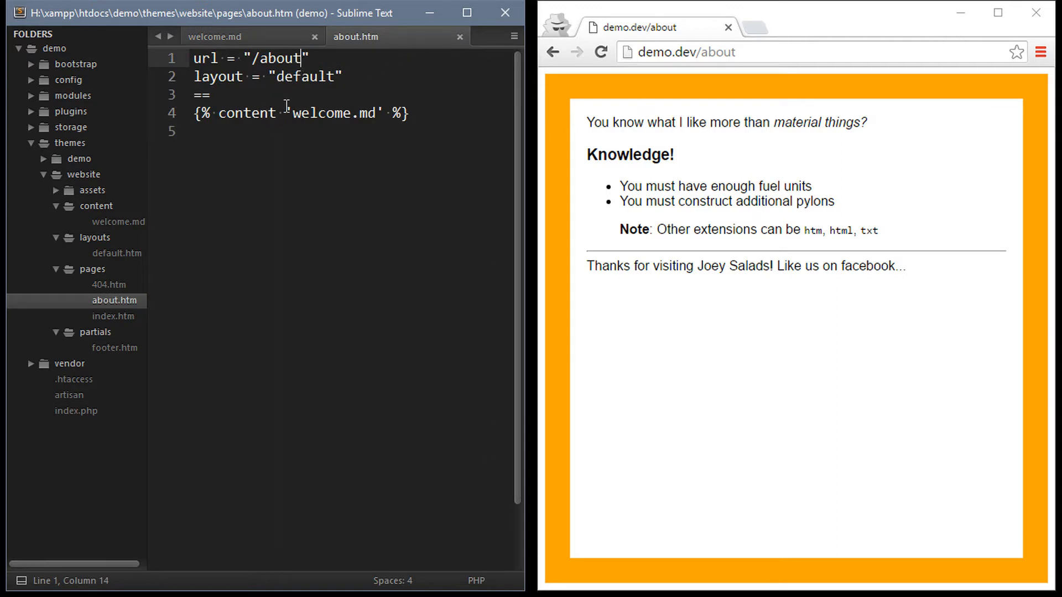
- Change the url to /about/:filename? and print {{ this.param.filename }} below the == divider
text(/:filename)
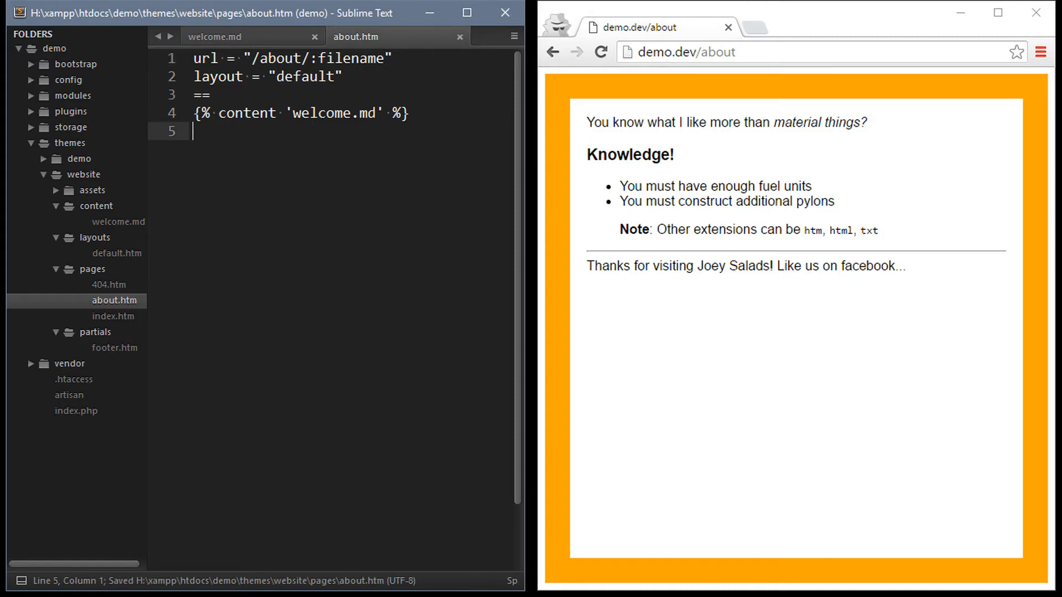
click(601, 50)
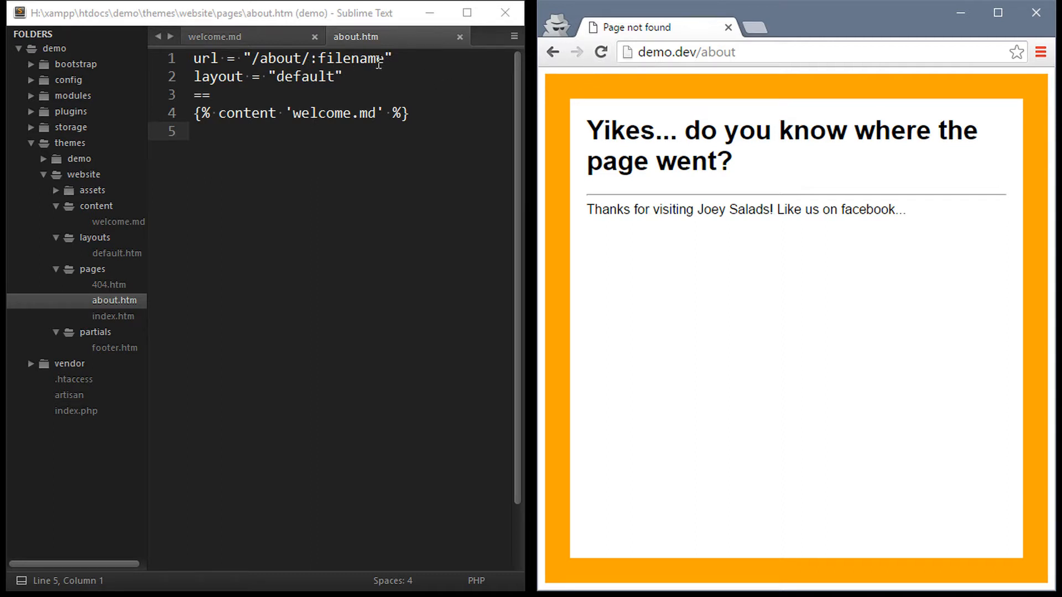
text(?)
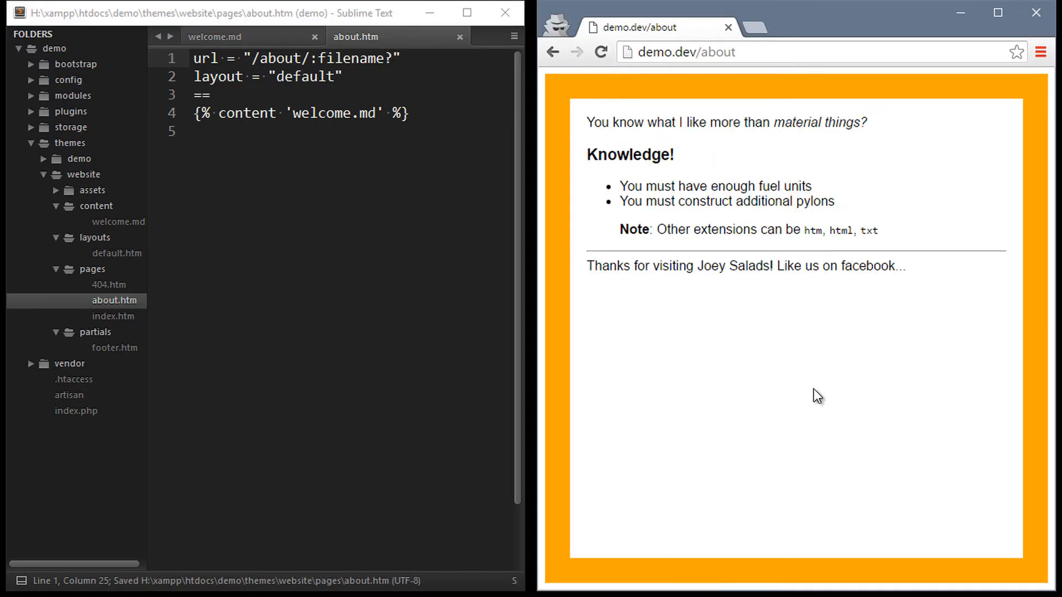
click(209, 95)
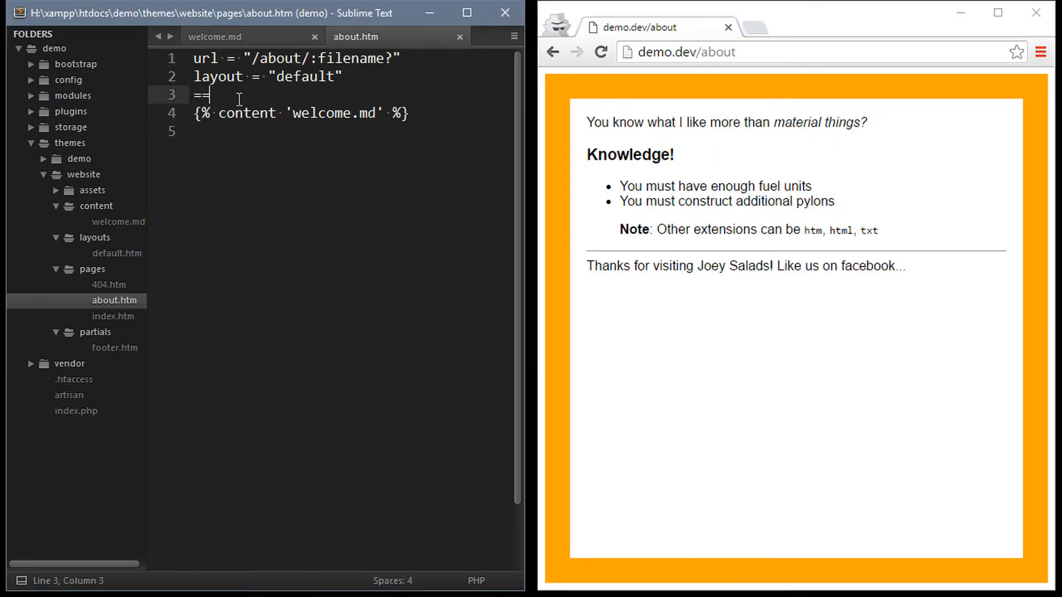
text({{ this }})
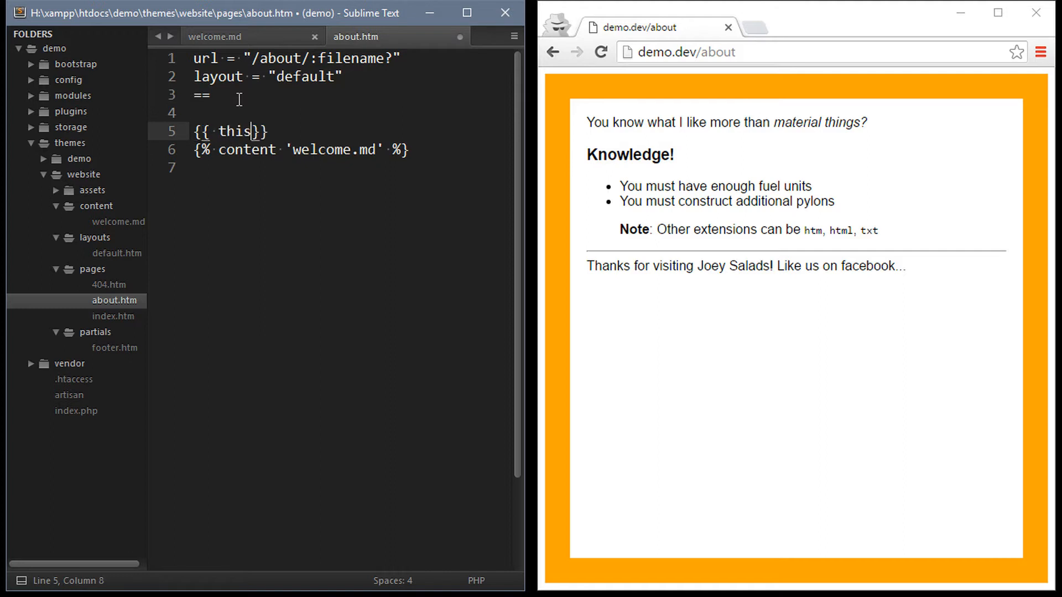
text(.param.filename)
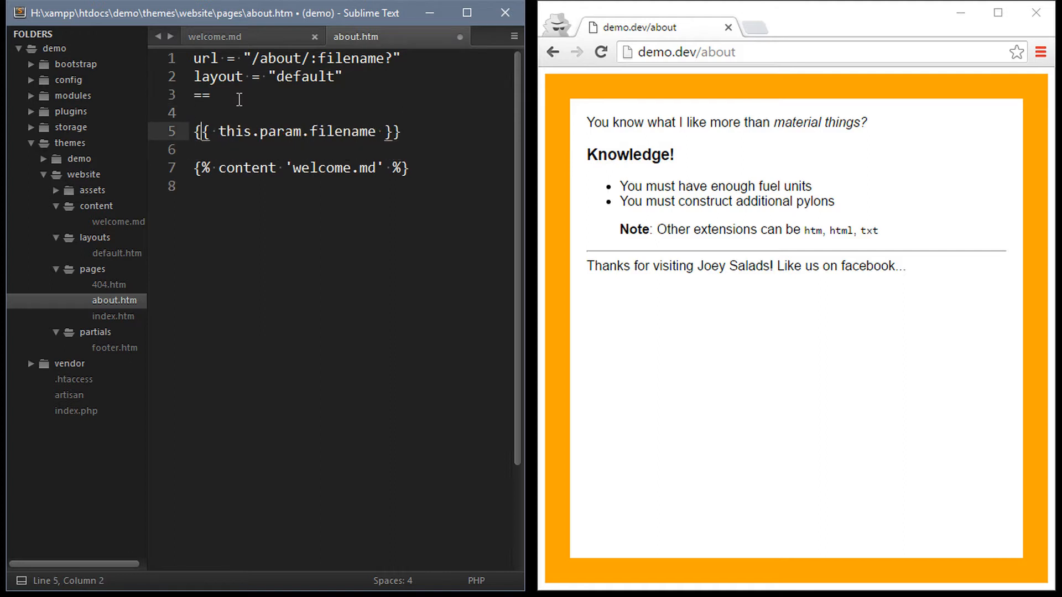
key(ctrl+x)
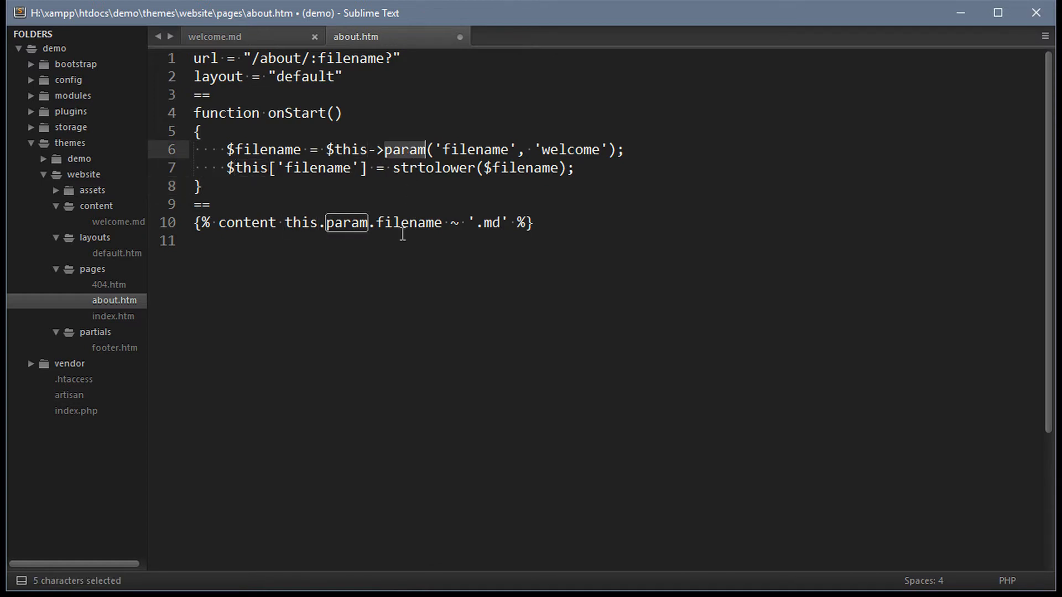
- Use the filename param in the content expression and briefly test a function onInit handler
double_click(569, 149)
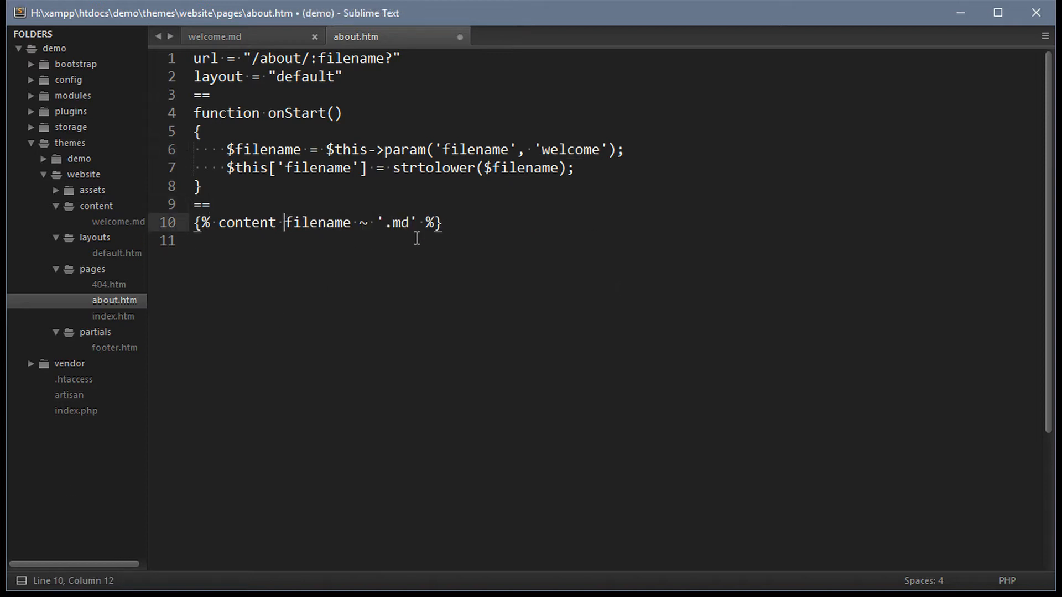
key(ctrl+s)
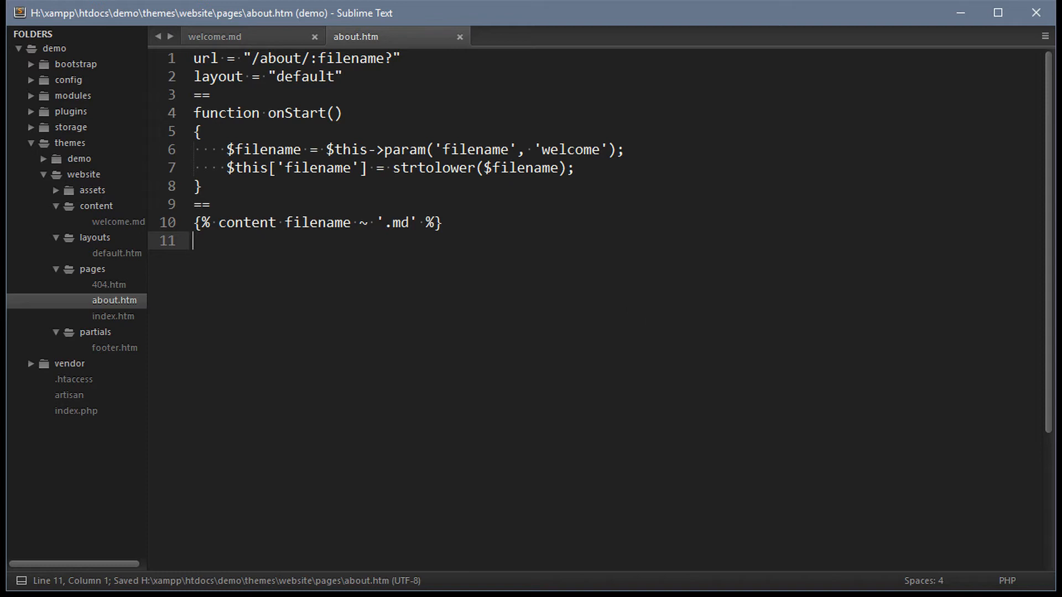
key(Enter)
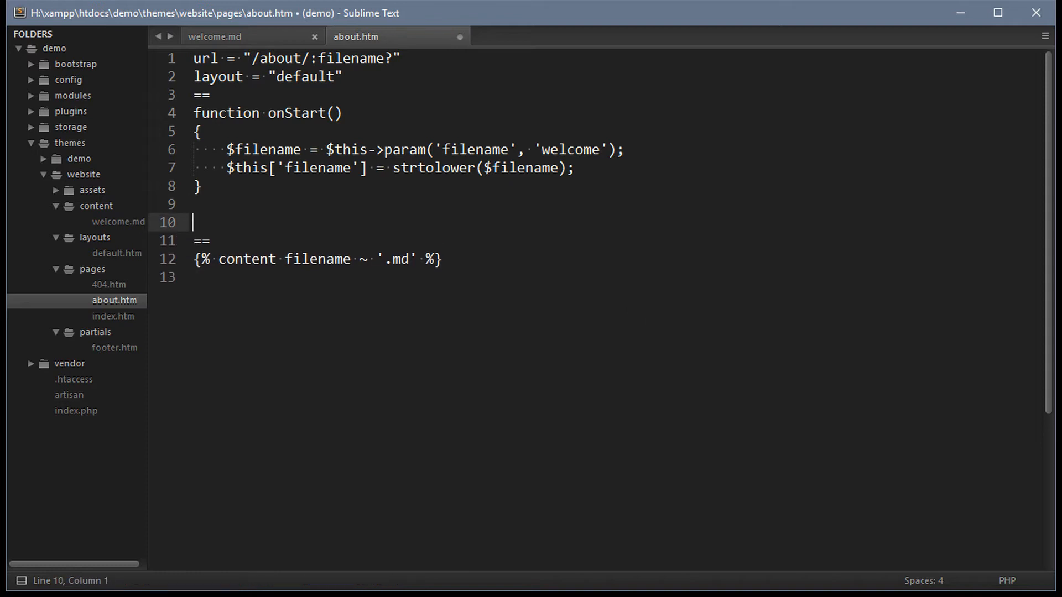
text(function onInit)
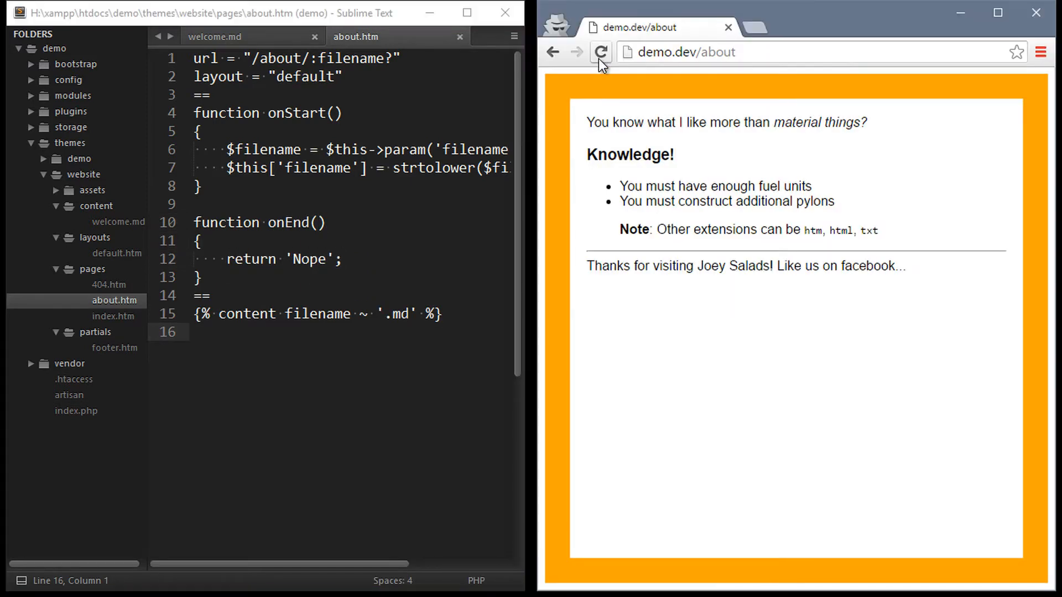
click(601, 51)
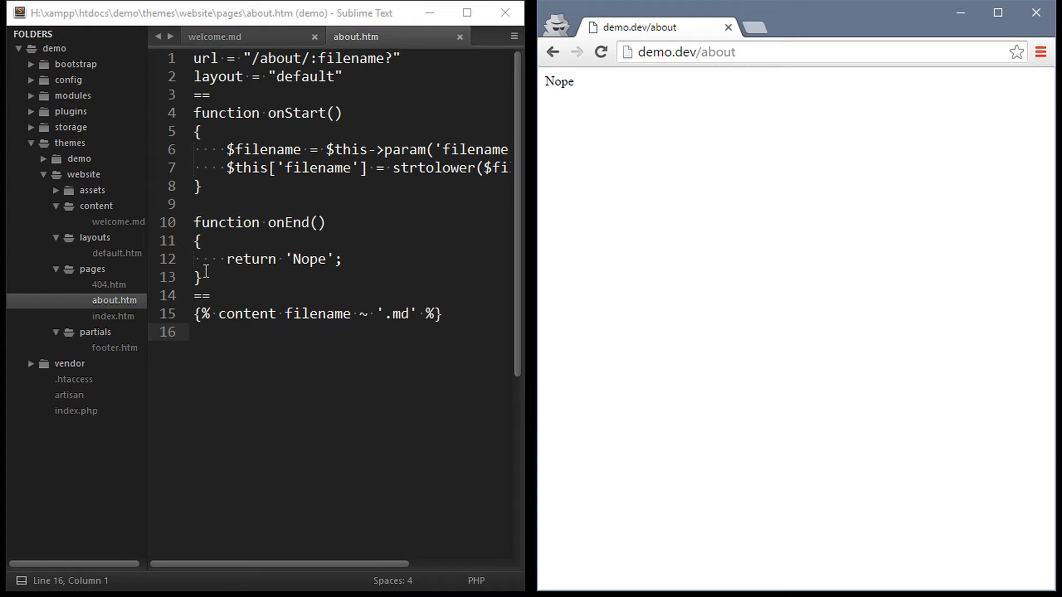
key(ctrl+s)
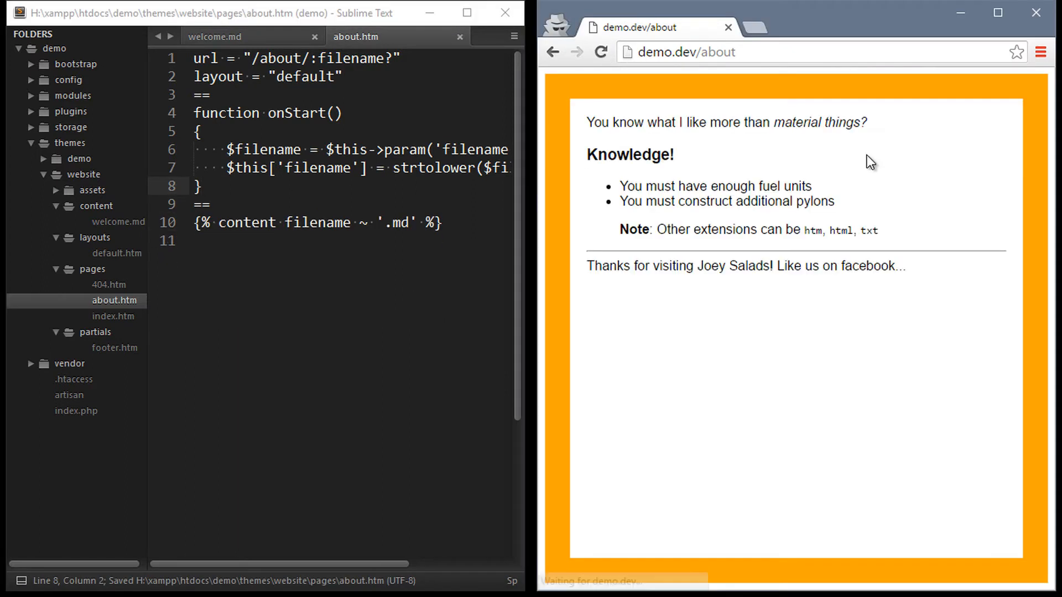
- Return Redirect::to('/404') for filenames other than welcome, testing with /yay
key(Enter)
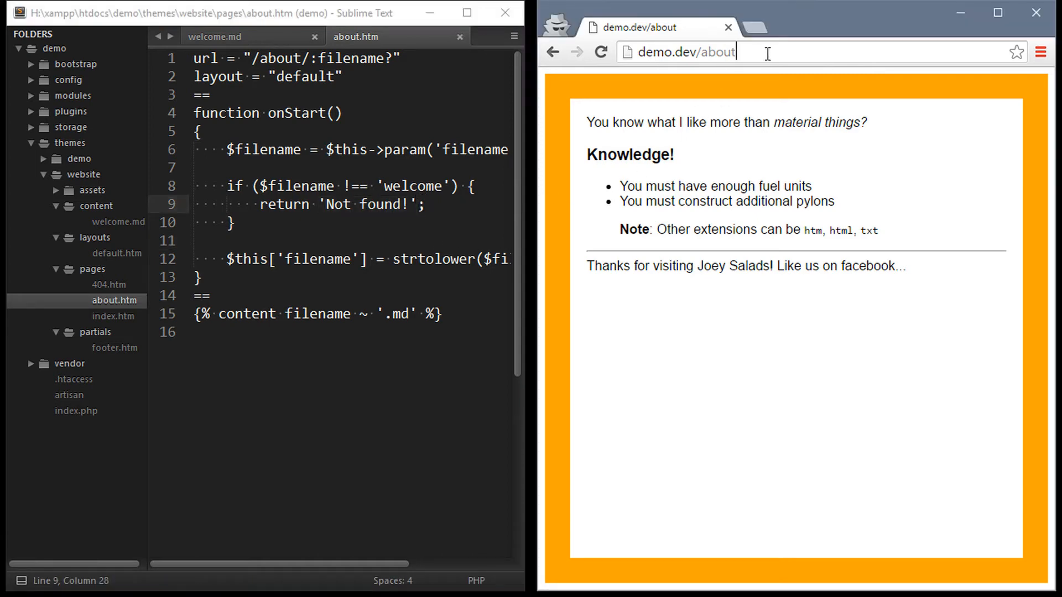
text(/yay)
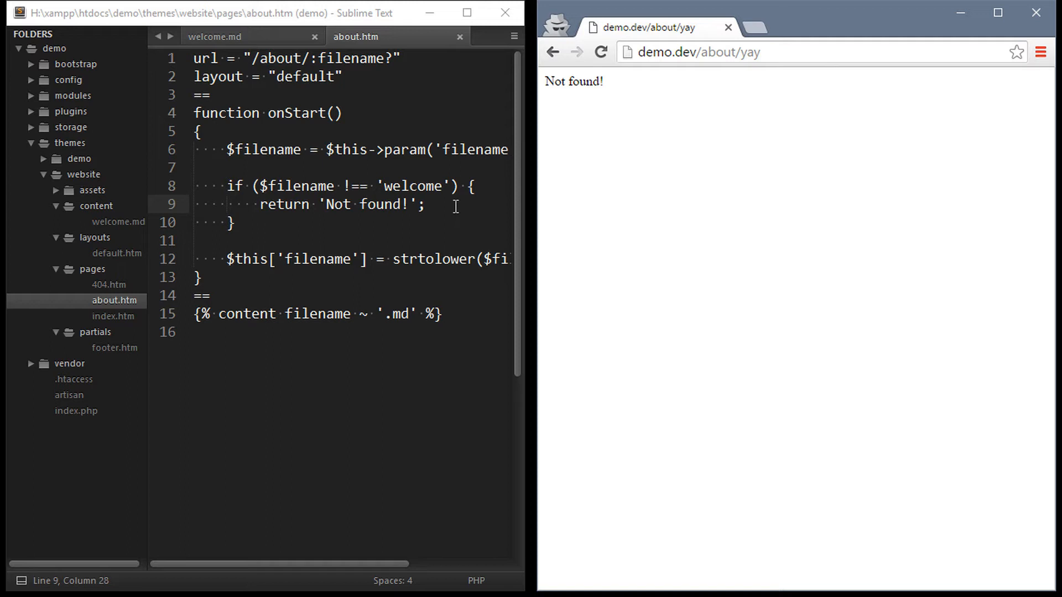
text(Redirect::to('/404');)
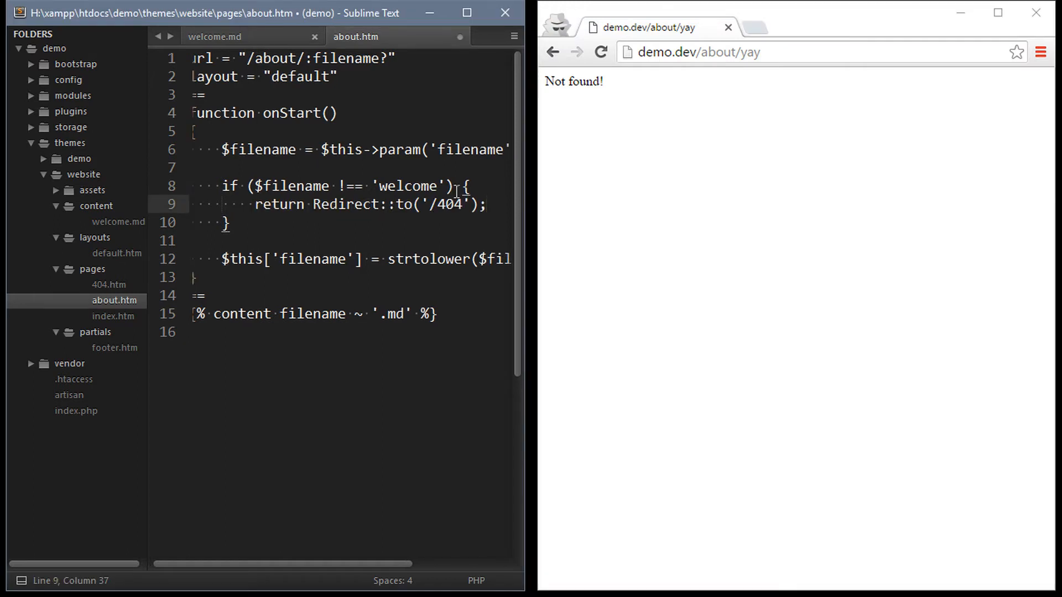
double_click(345, 203)
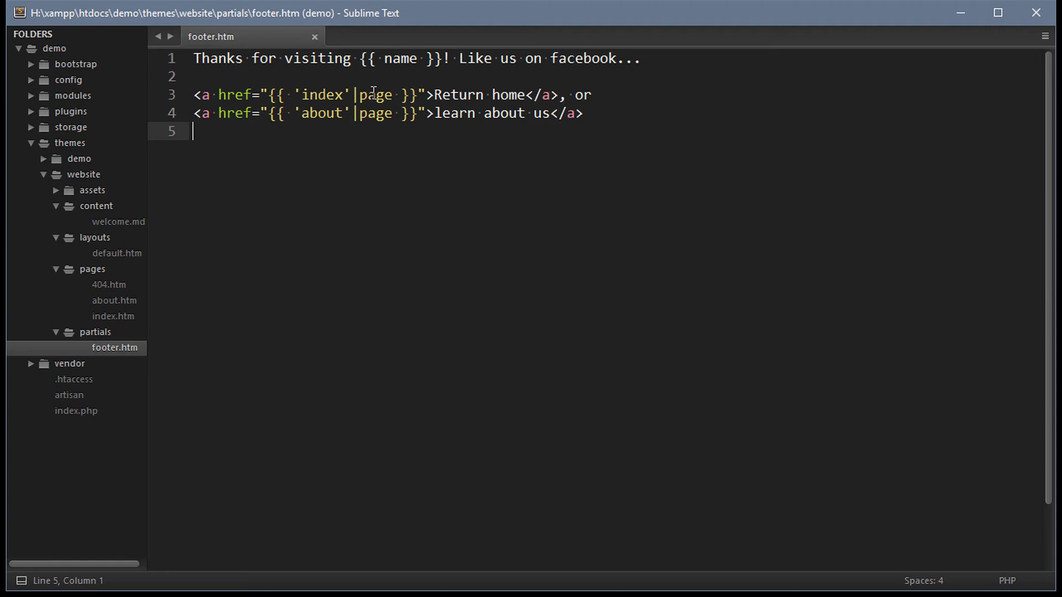
- Move the homepage url to /october and add page links in footer.htm
double_click(375, 96)
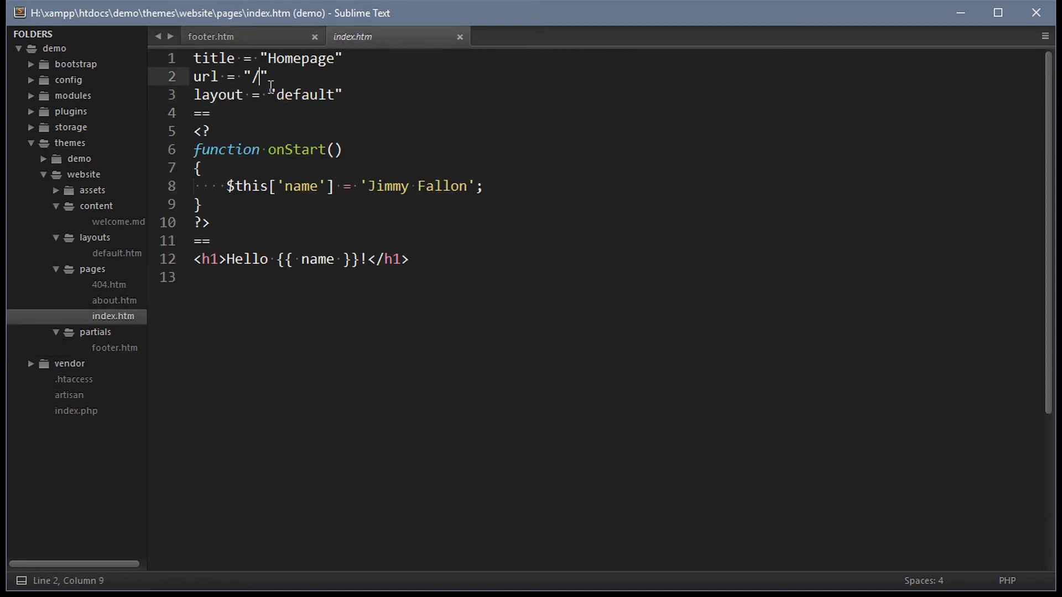
text(october)
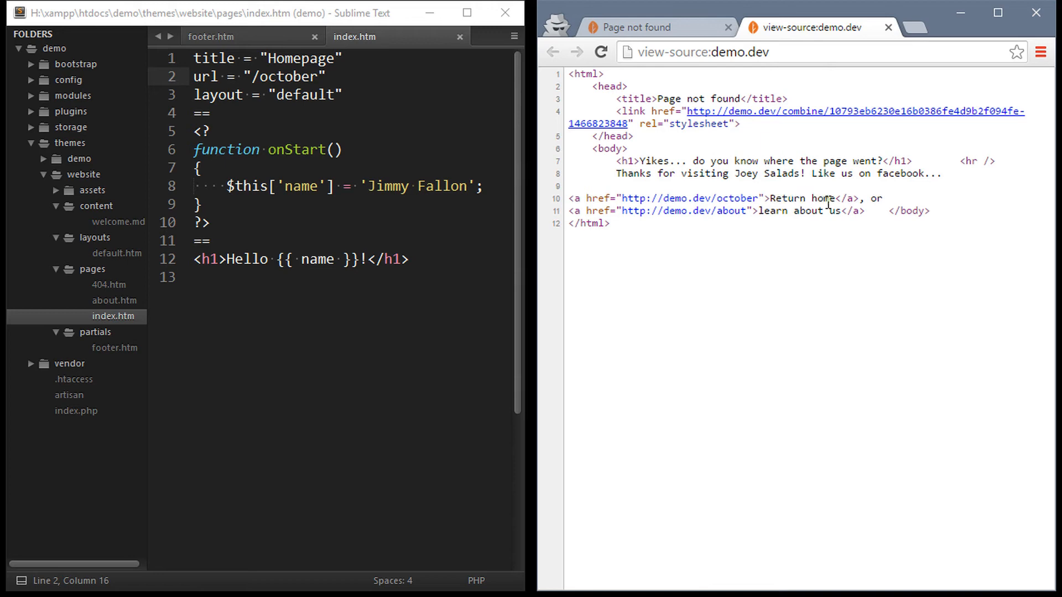
mouse_move(435, 218)
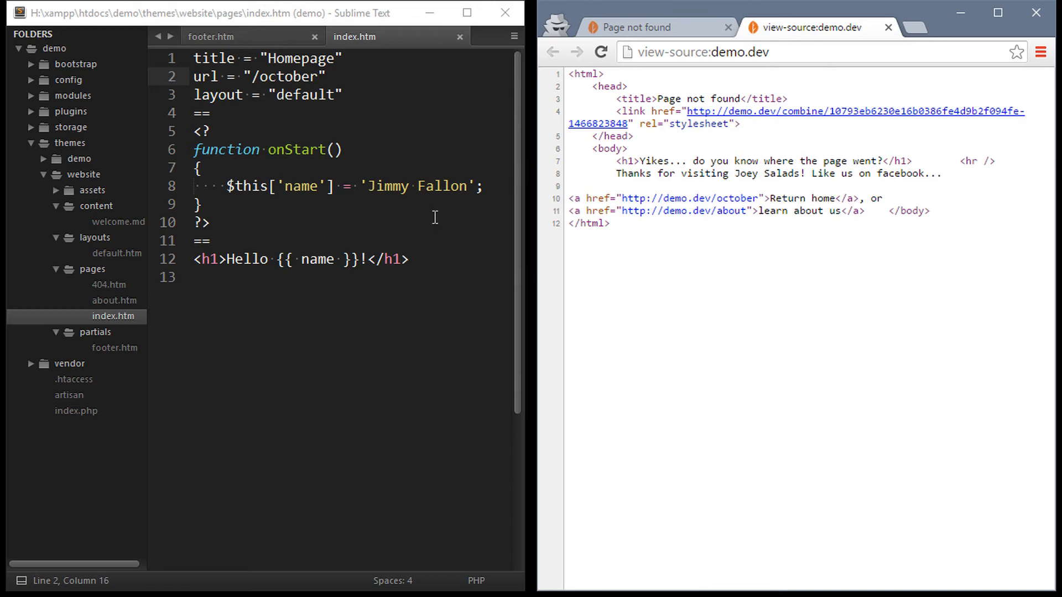
click(219, 37)
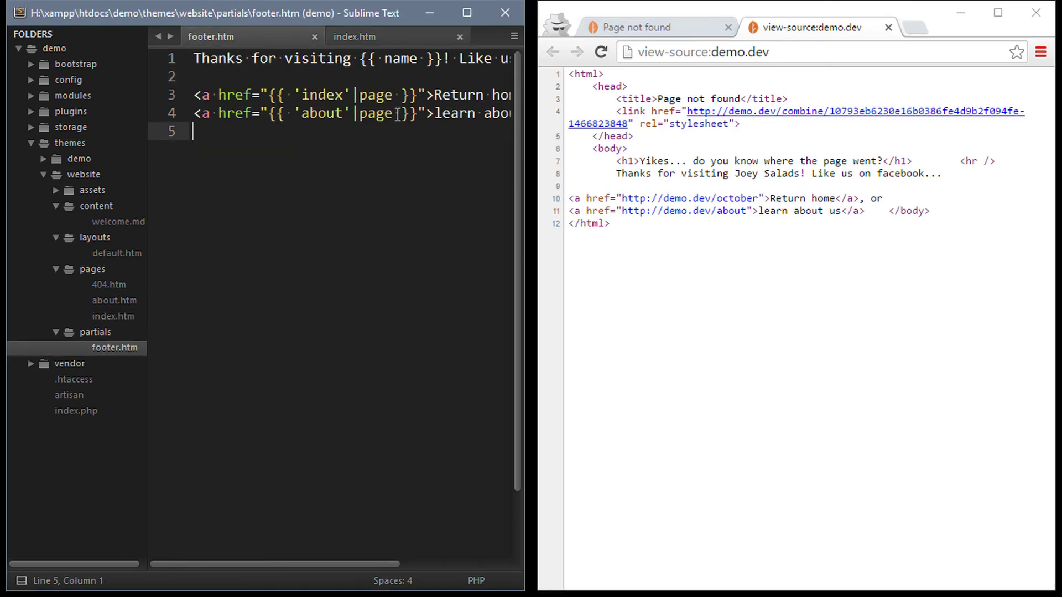
text(({}))
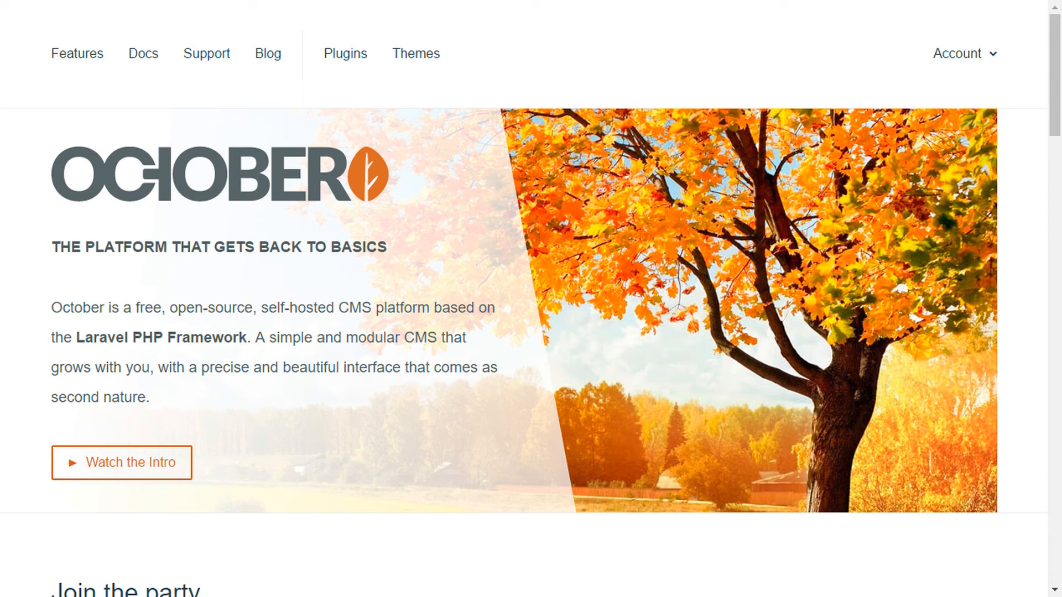
- Go to the octobercms.com Docs and choose the Markup templating guide
click(144, 53)
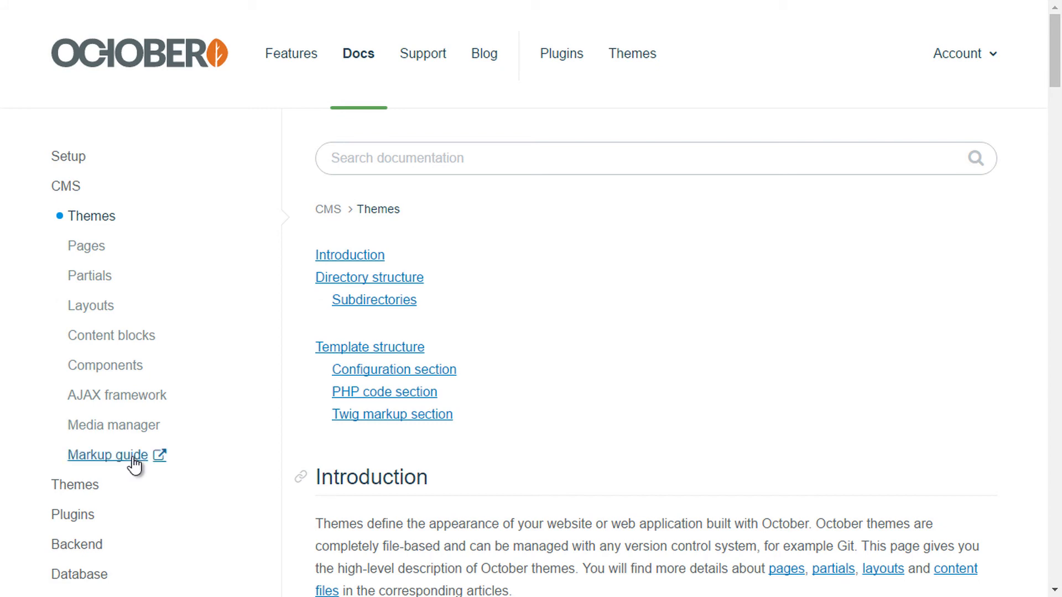
click(108, 456)
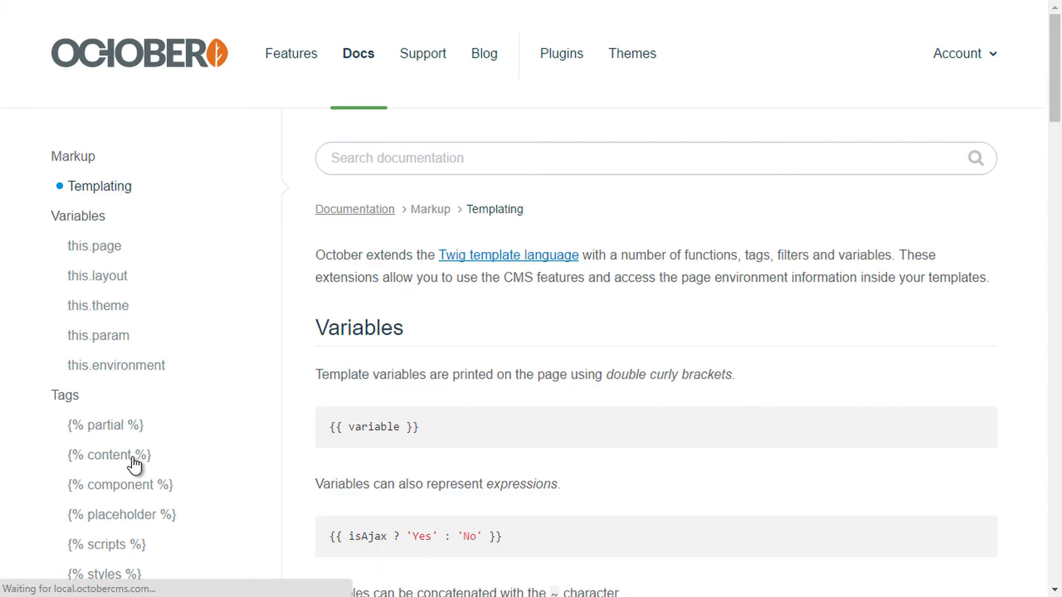